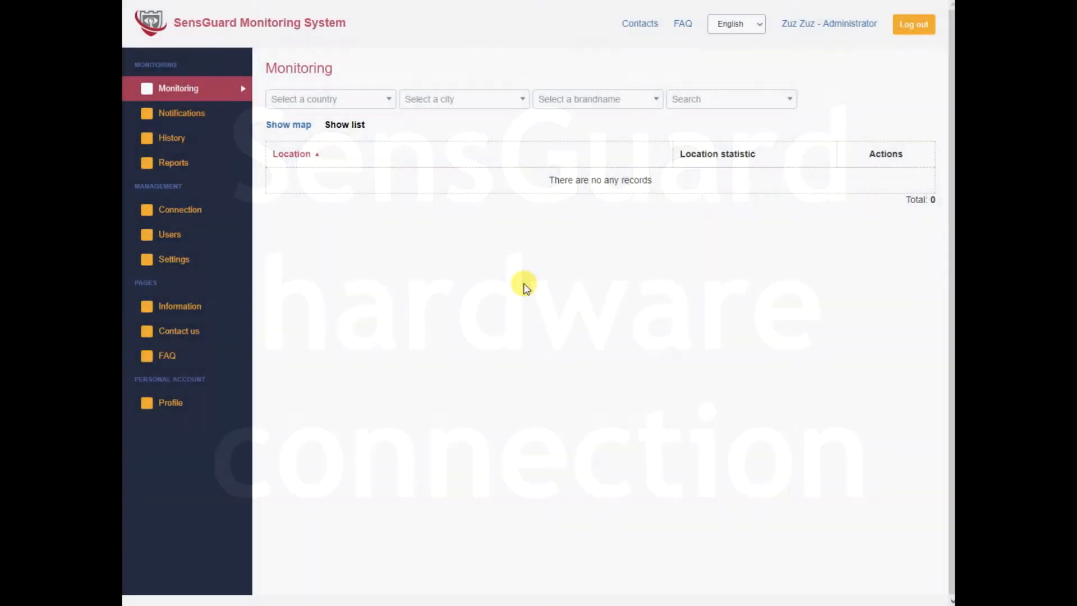
mouse_move(180, 209)
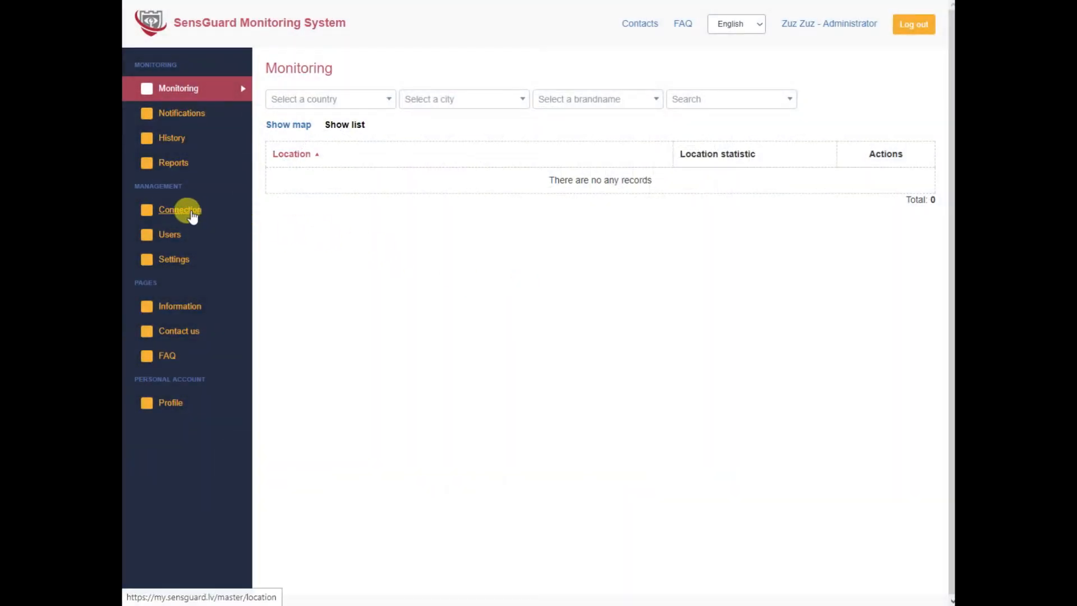
- Start a new connection and advance the guided tips to the location Name field
left_click(180, 210)
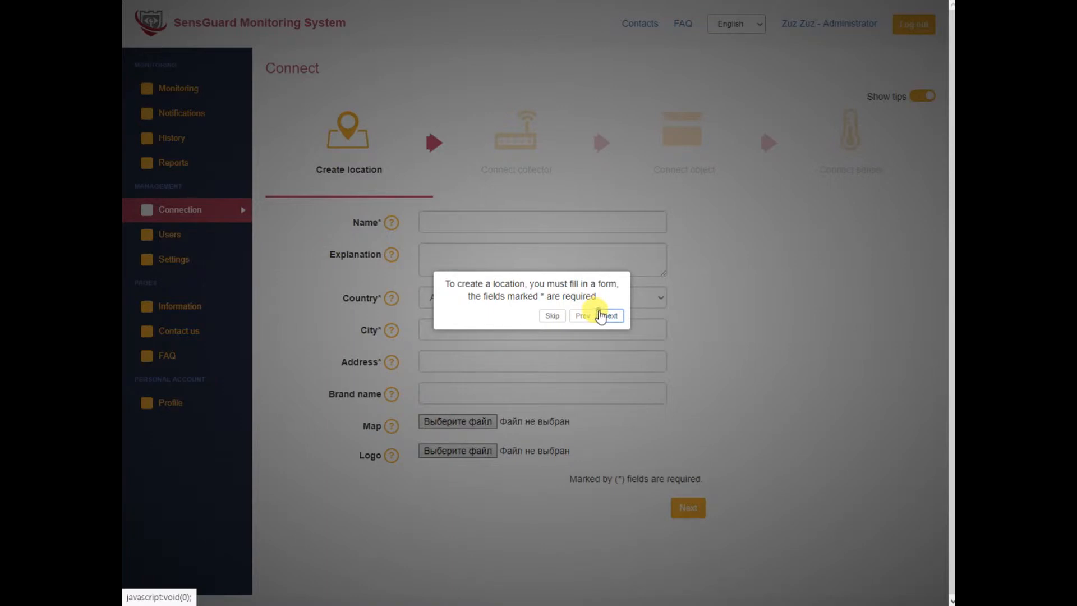
left_click(610, 315)
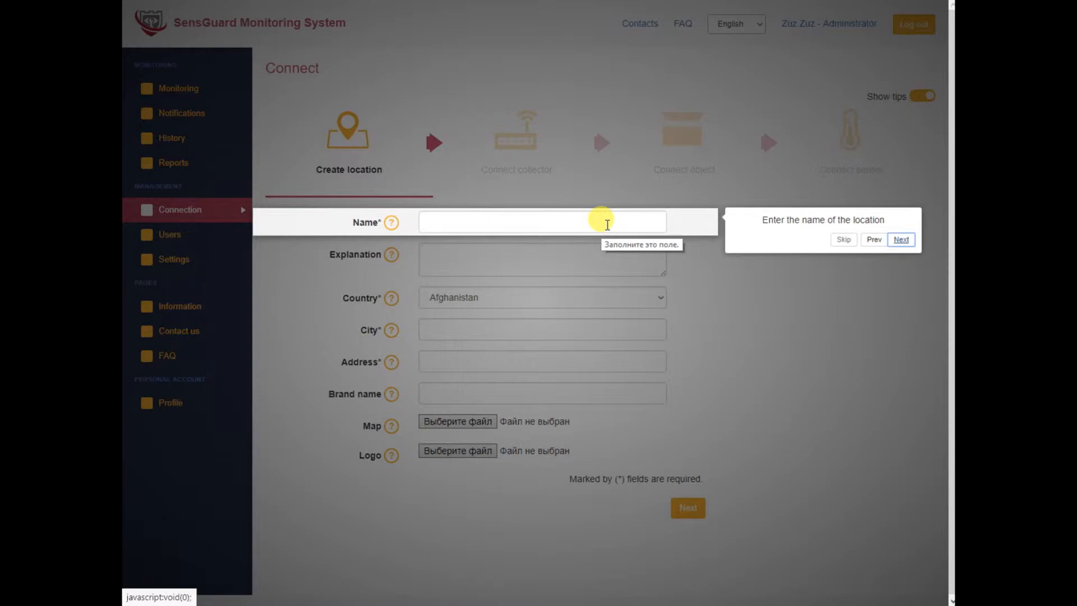
- Name the location 'My Shop in Riga' using the suggested name
left_click(542, 221)
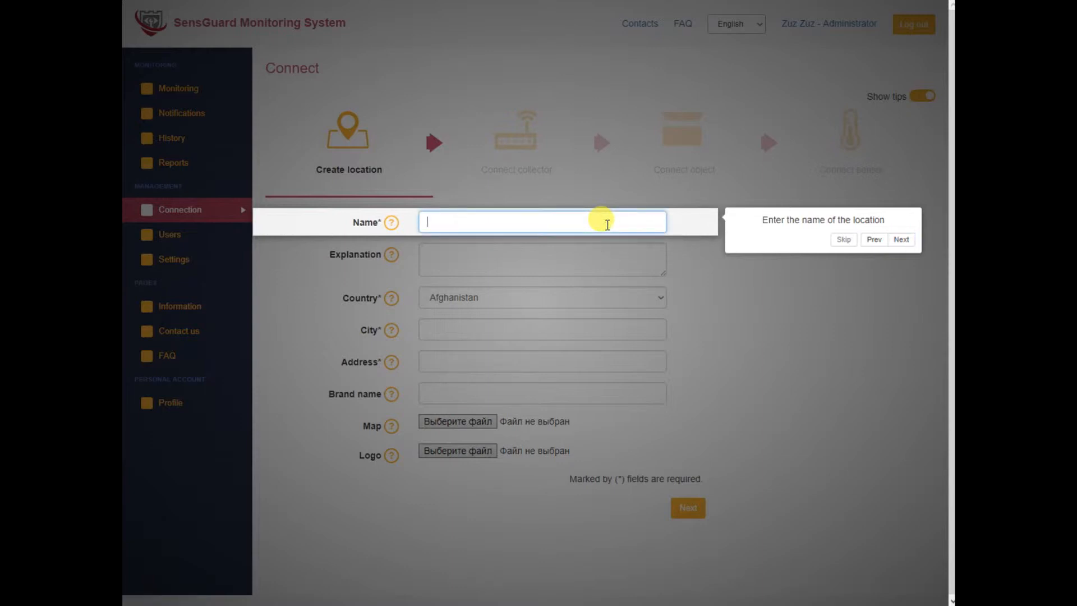
type("M")
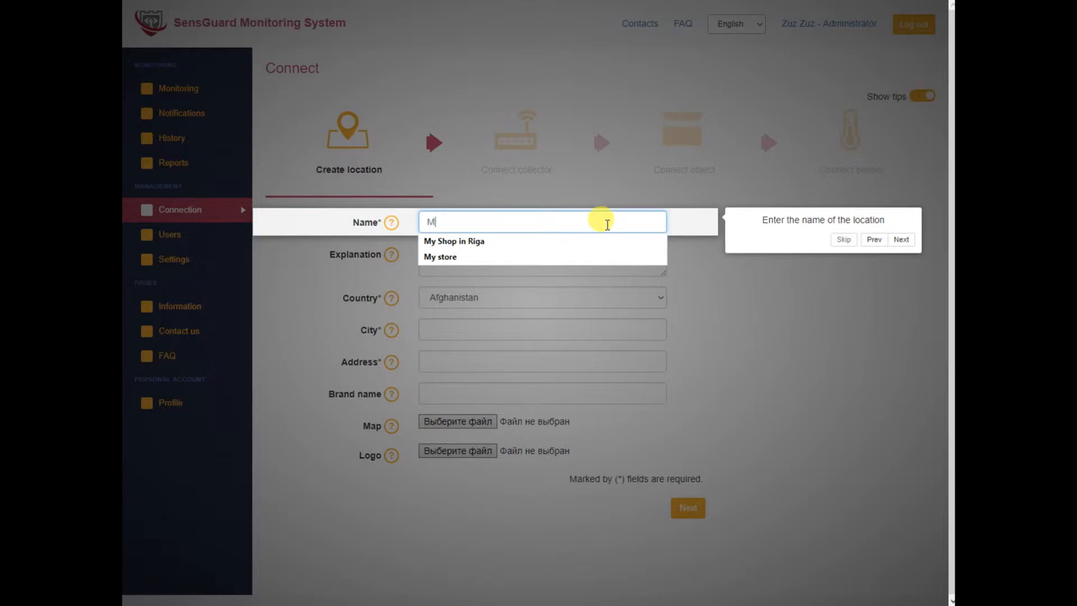
left_click(453, 241)
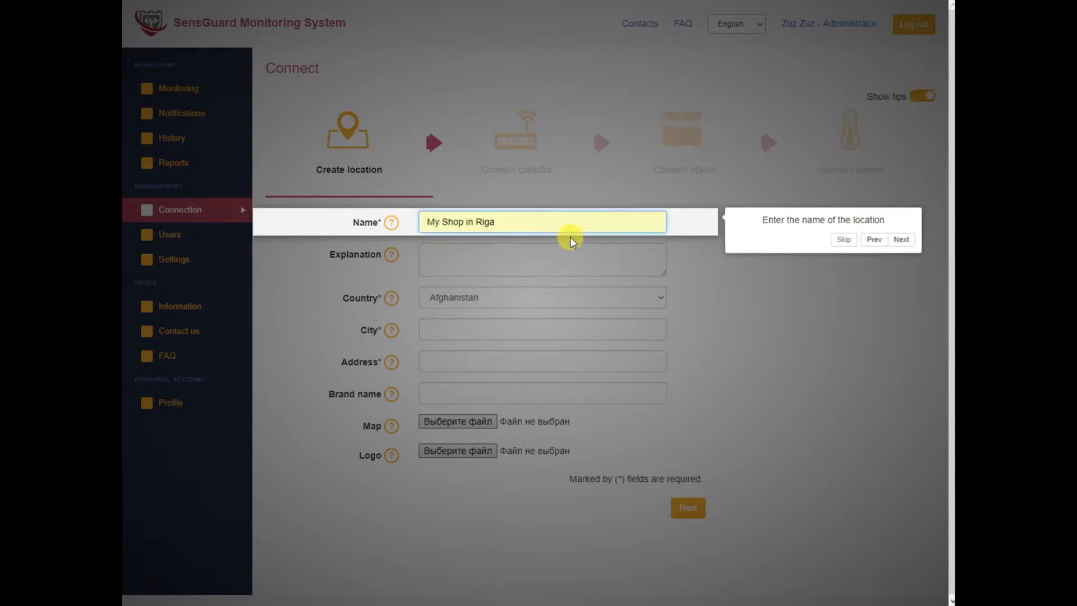
mouse_move(873, 239)
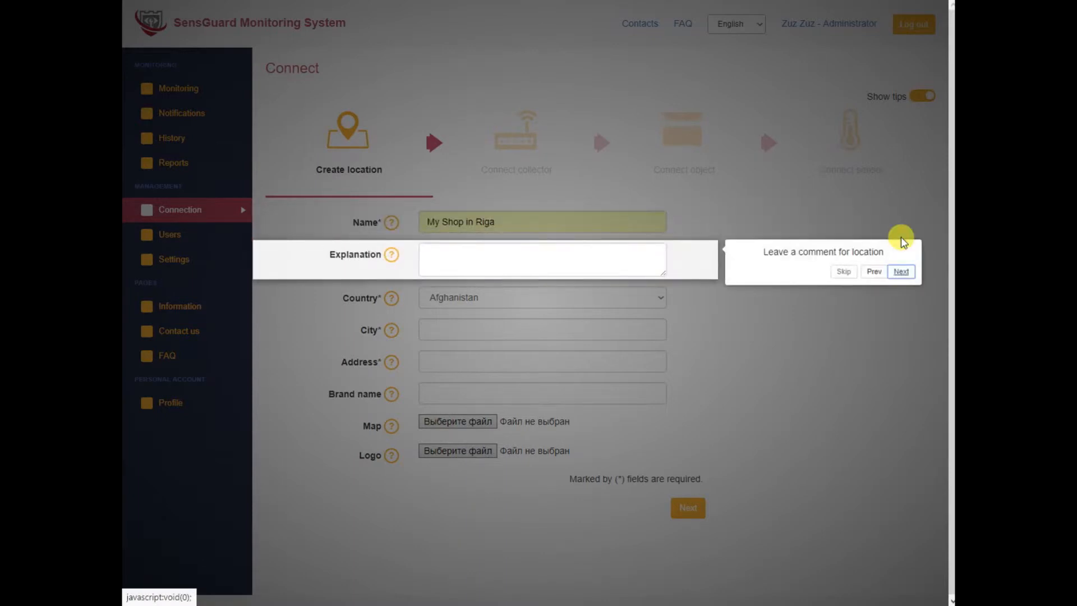
left_click(542, 259)
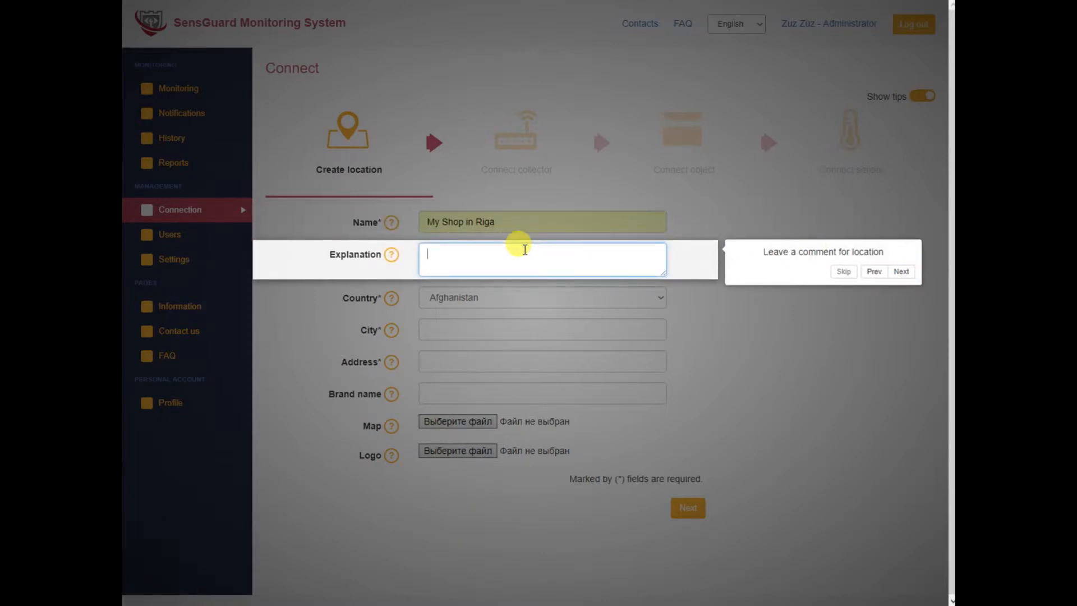
type("Phone")
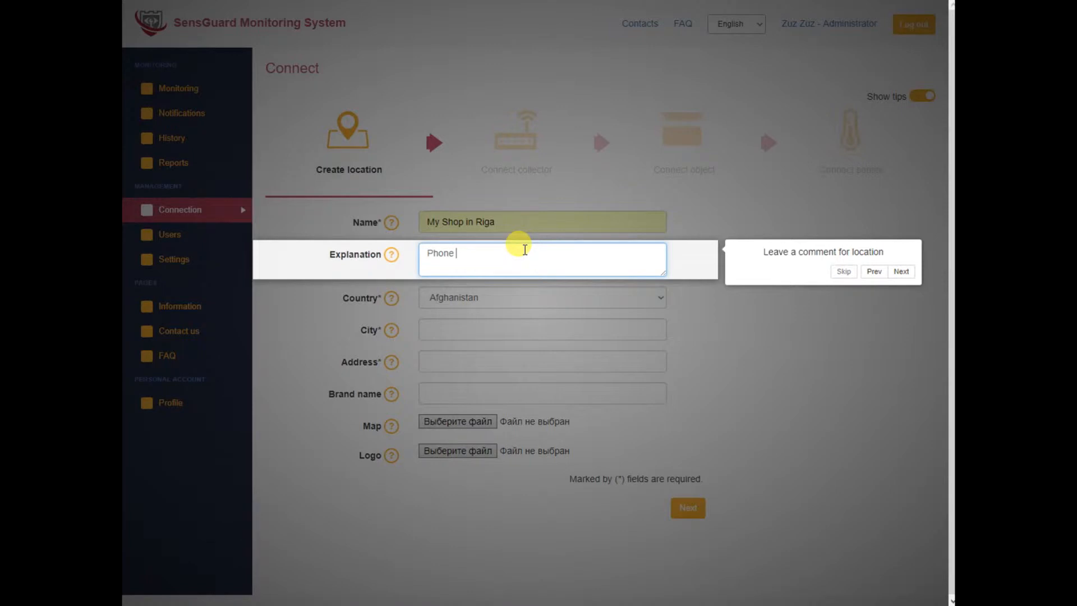
type("+3")
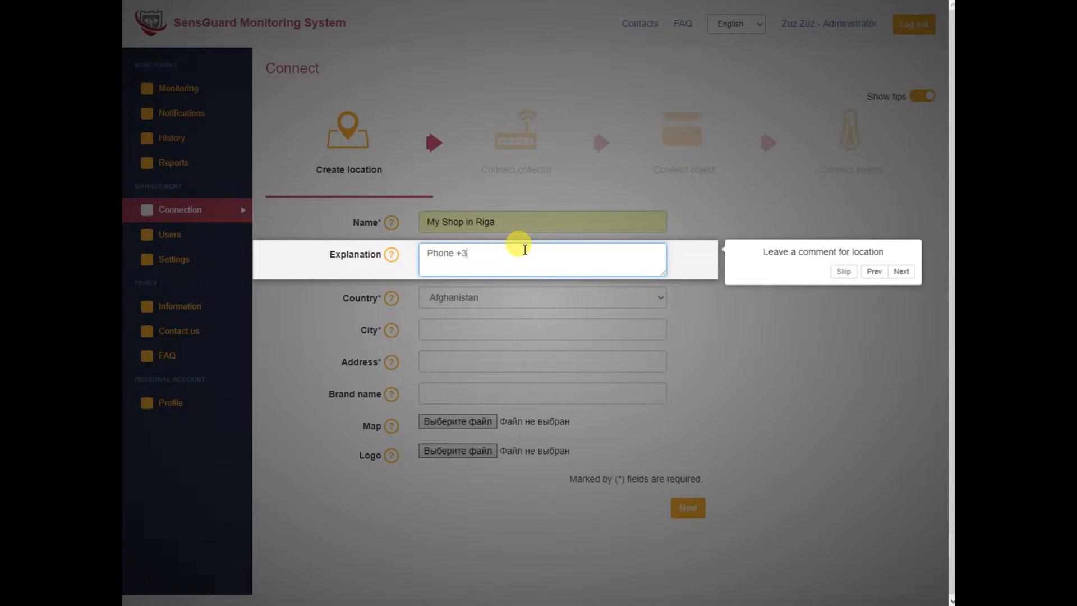
type("71222333444")
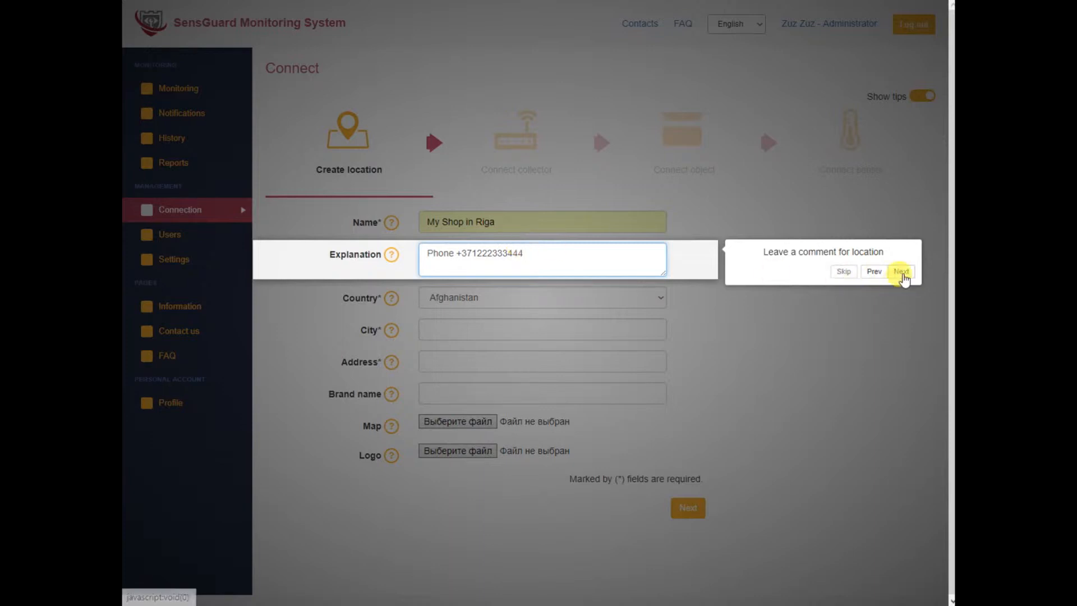
left_click(541, 297)
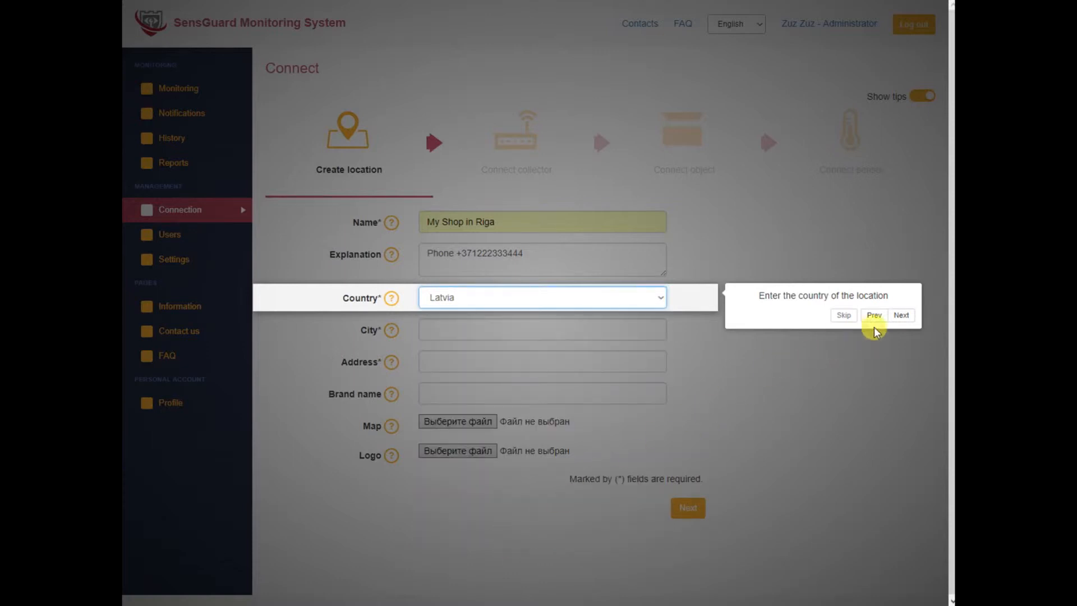
left_click(901, 315)
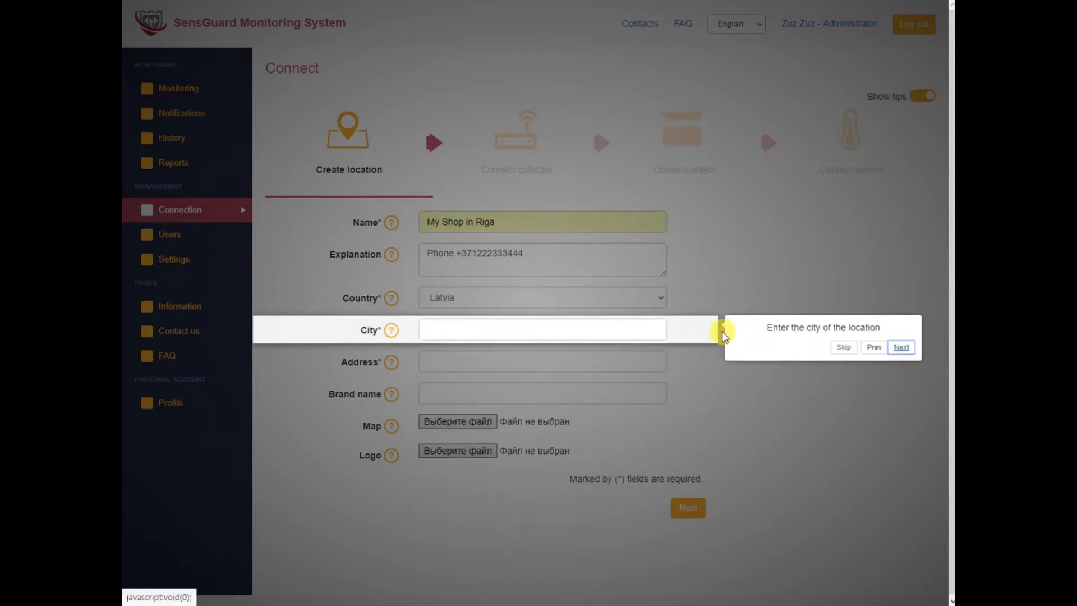
type("R")
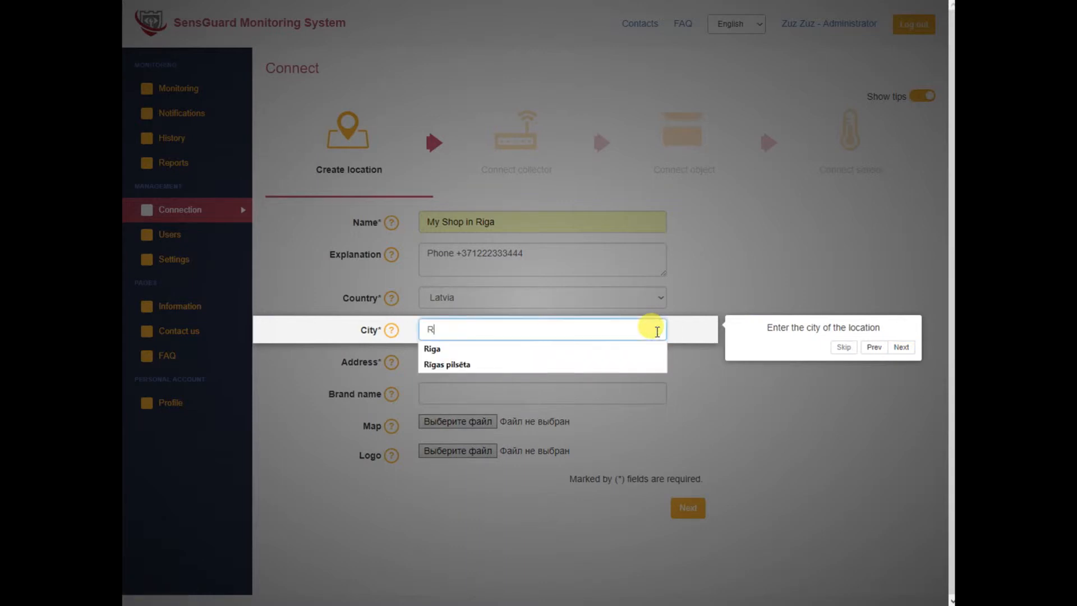
left_click(432, 349)
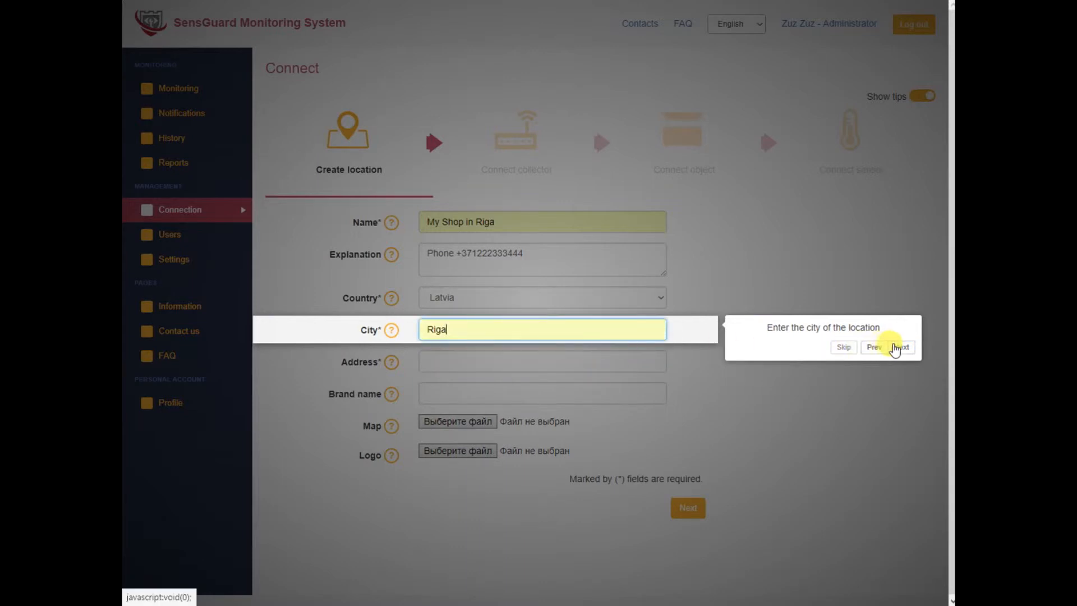
left_click(900, 346)
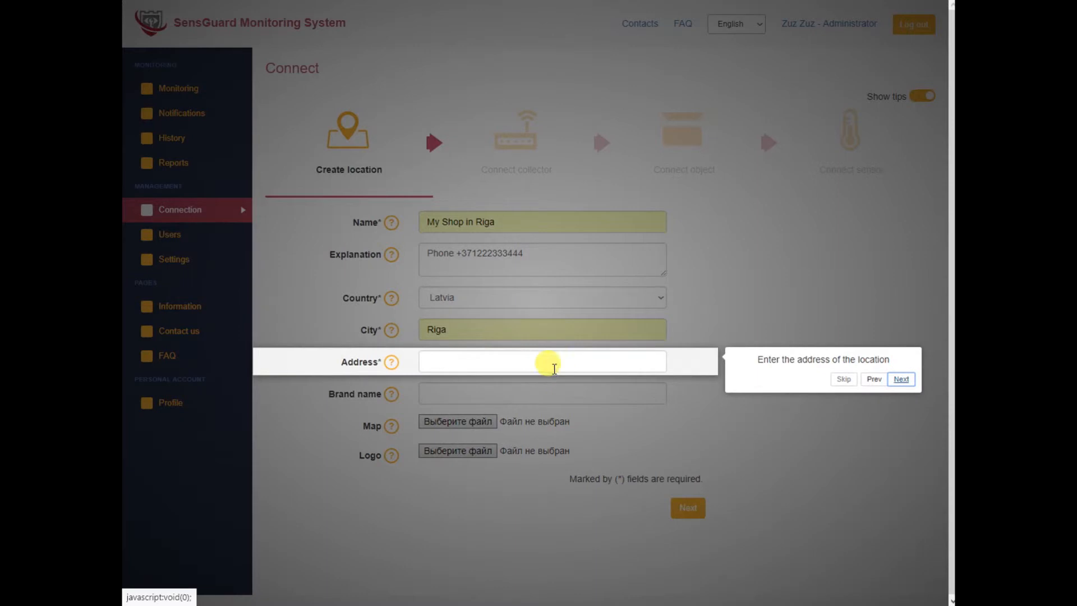
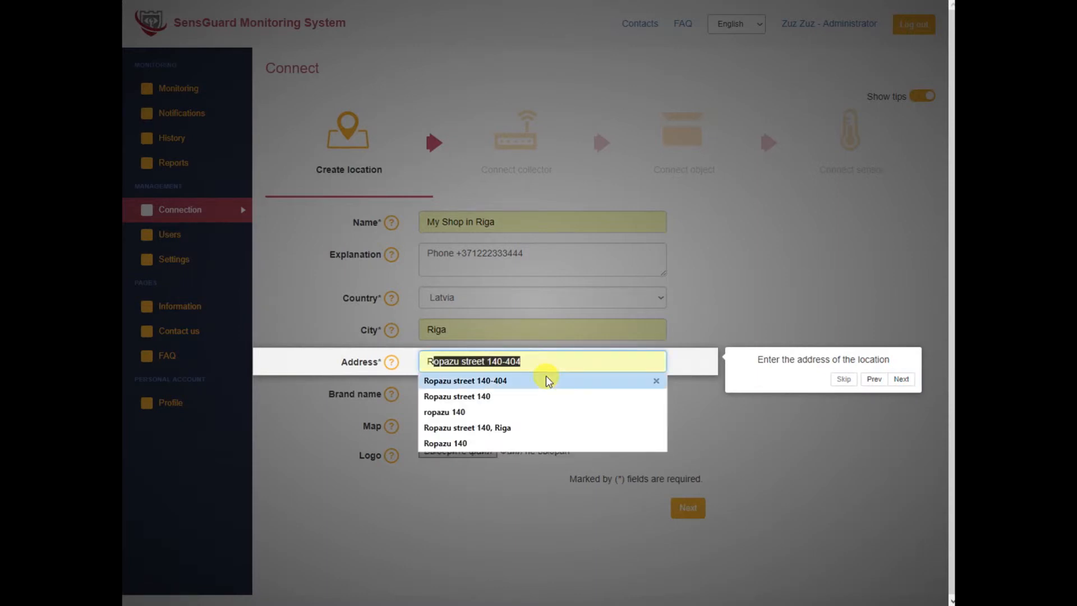
left_click(465, 380)
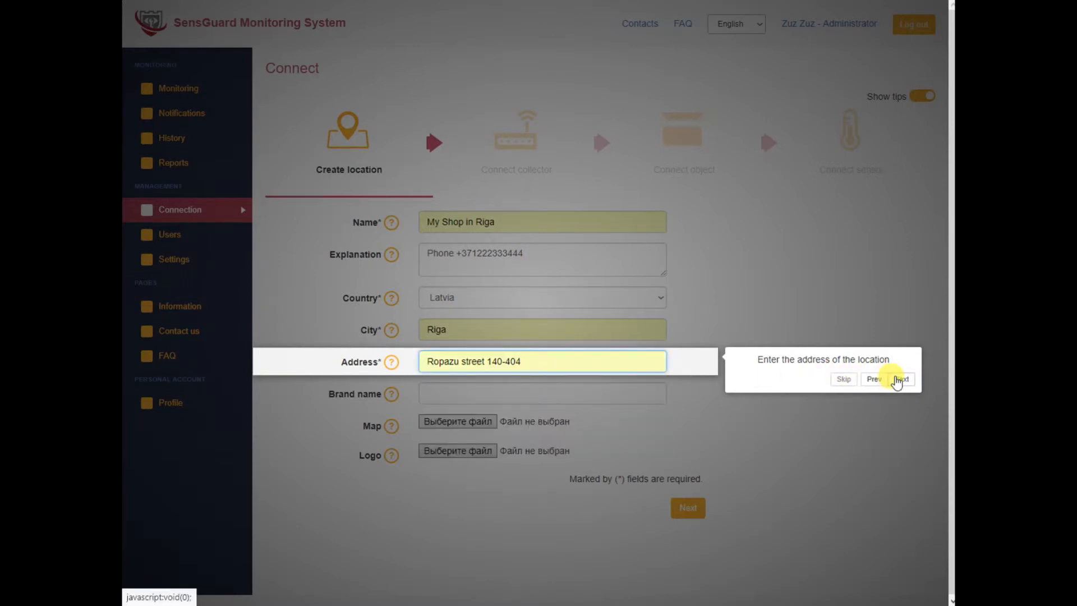
left_click(901, 378)
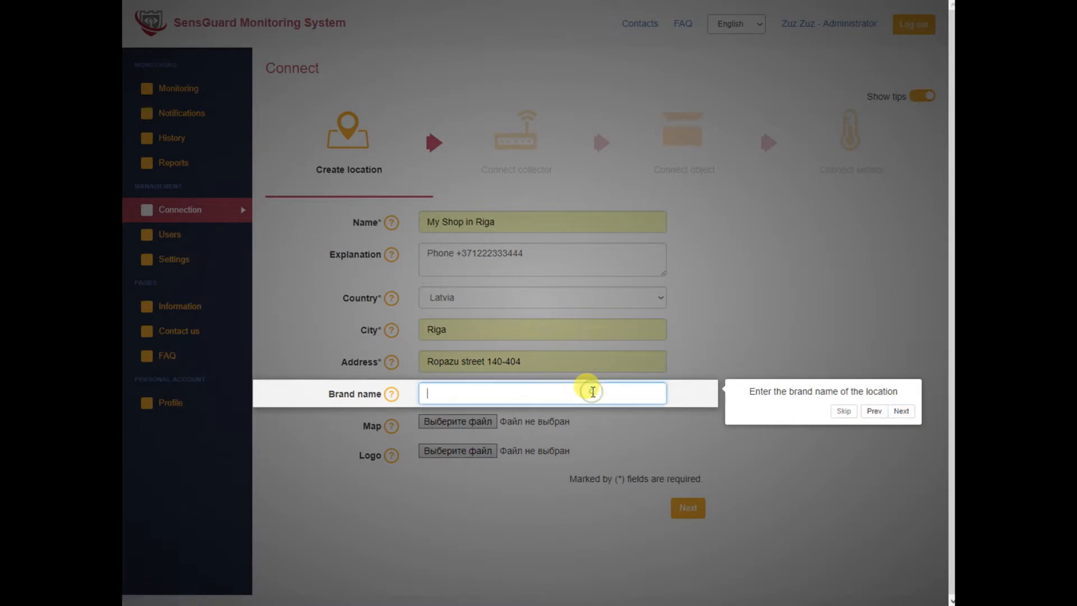
type("SensMax")
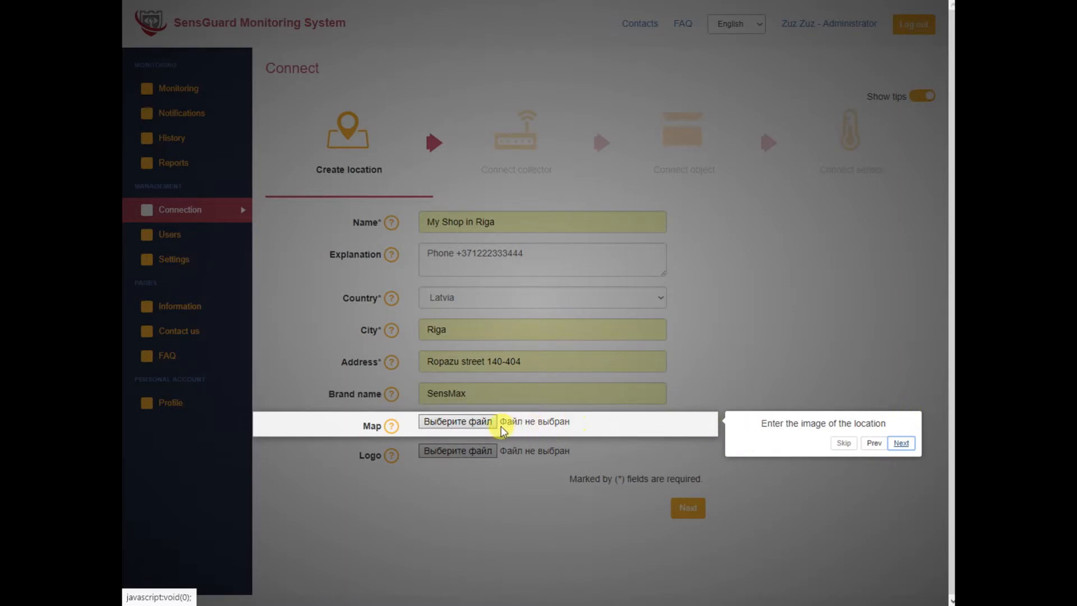
- Attach location.plan.jpg as the location's map image
left_click(458, 422)
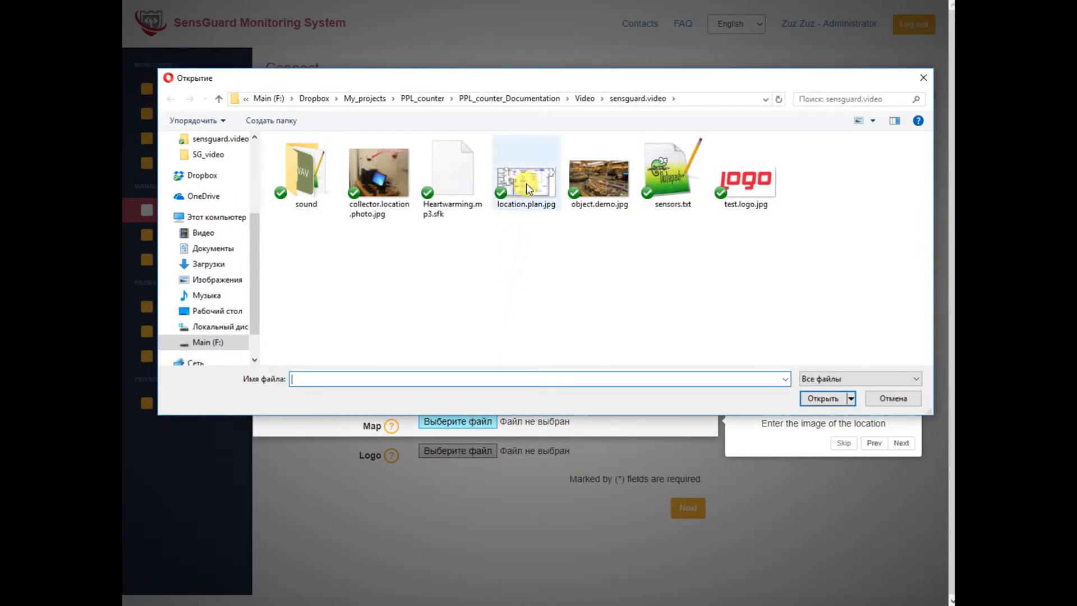
left_click(525, 168)
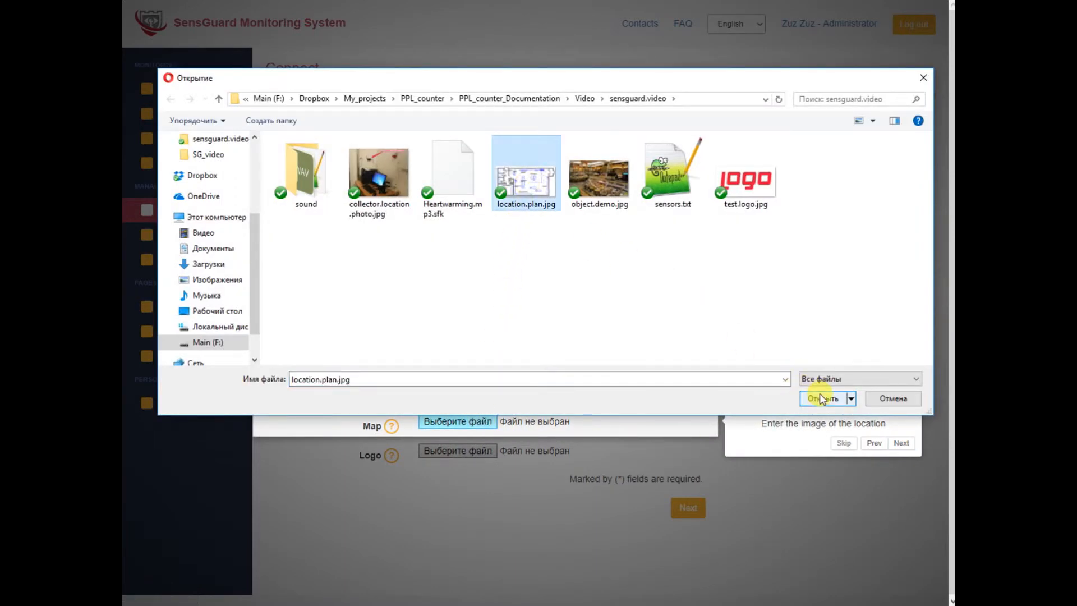
left_click(822, 399)
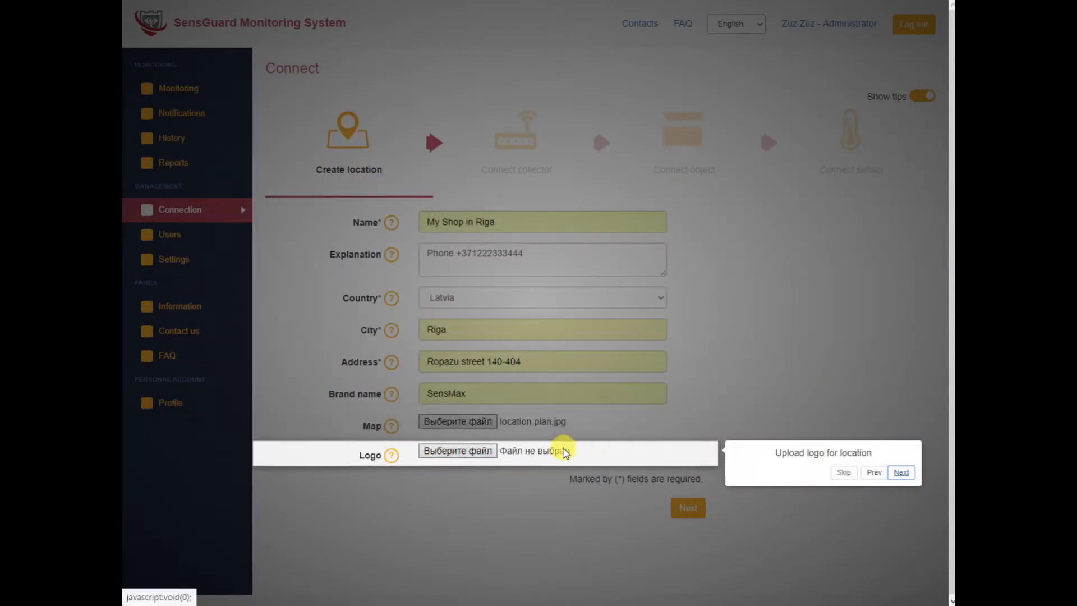
- Attach test.logo.jpg as the location's logo
left_click(458, 450)
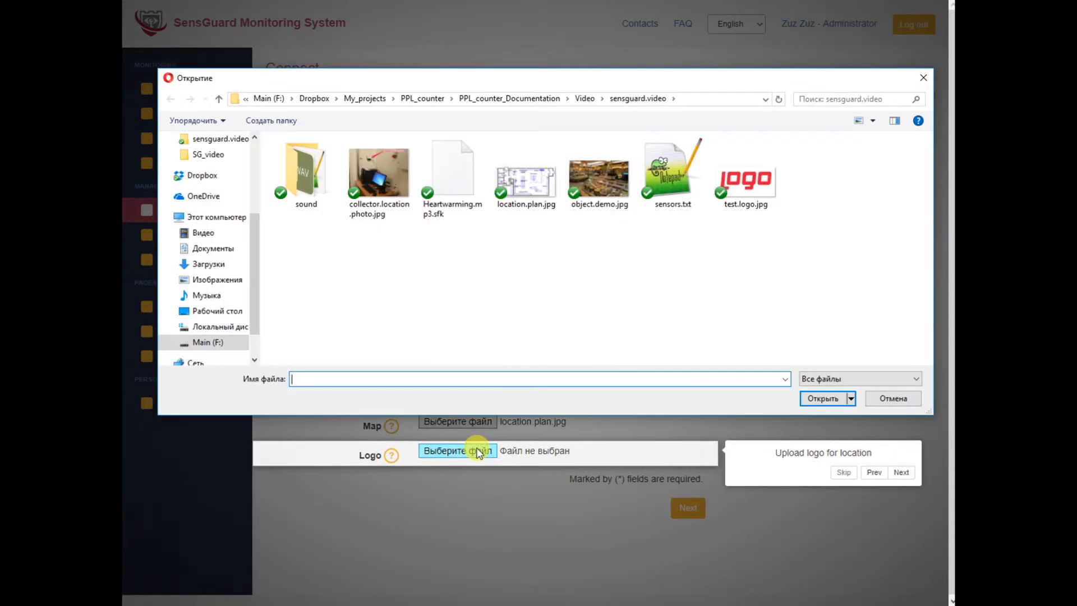
left_click(745, 172)
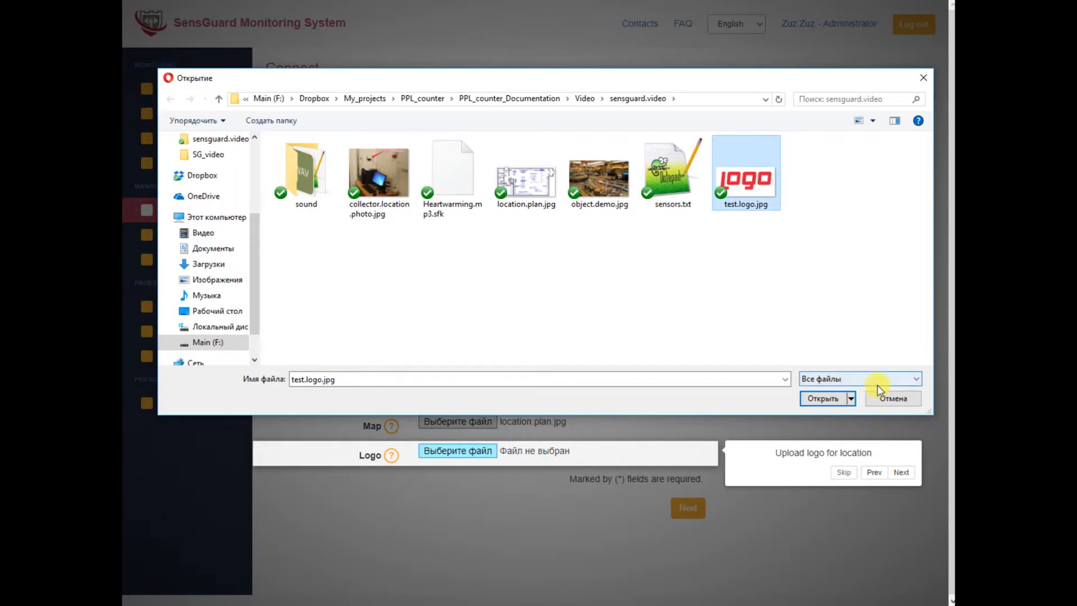
left_click(822, 398)
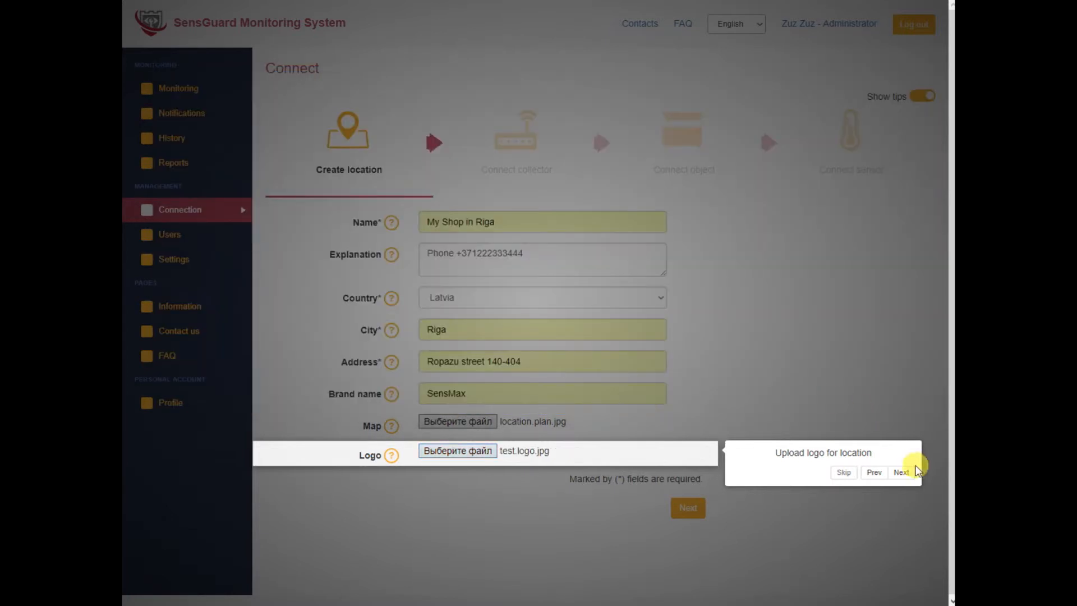
left_click(901, 471)
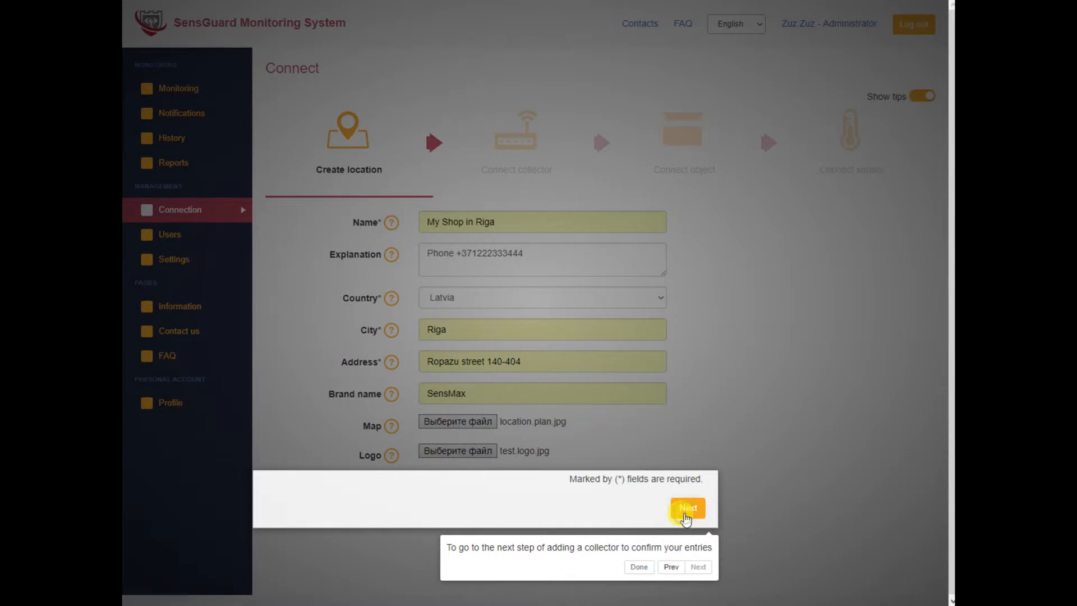
left_click(686, 509)
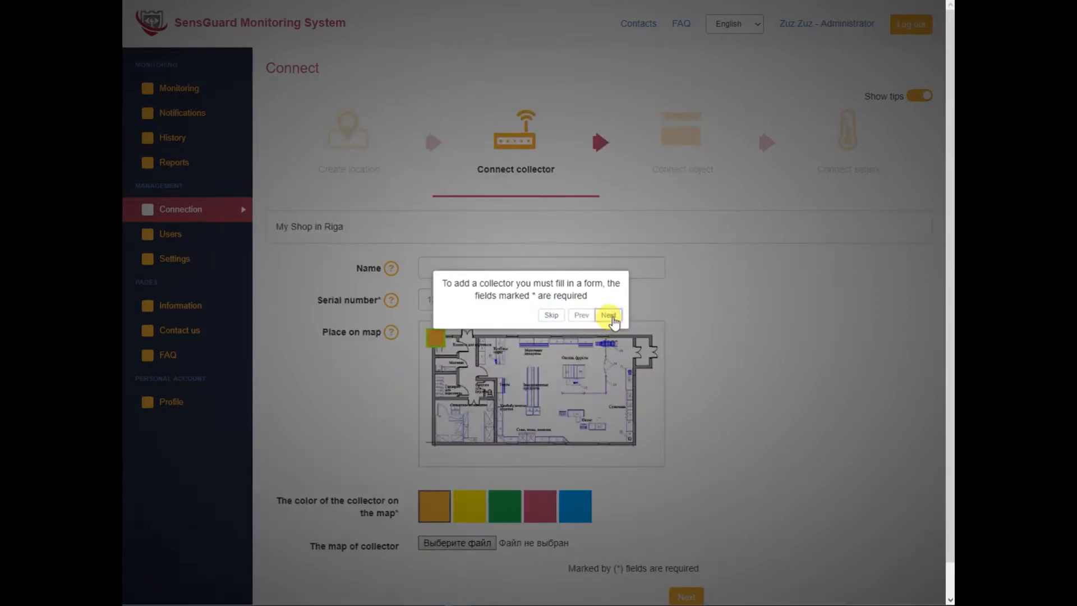
left_click(607, 315)
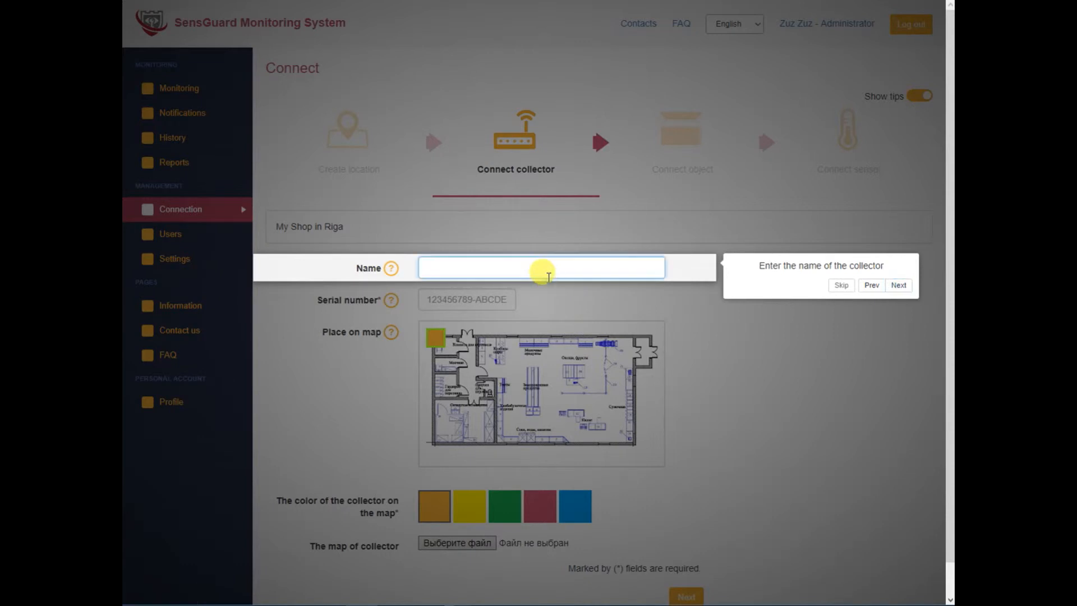
type("My collector in")
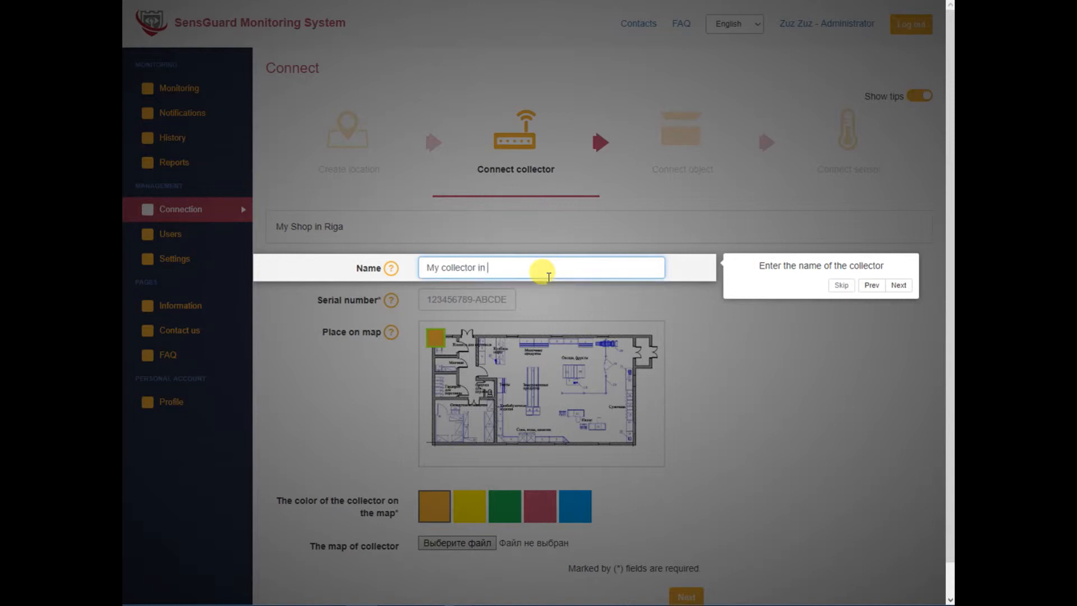
type("Riga S")
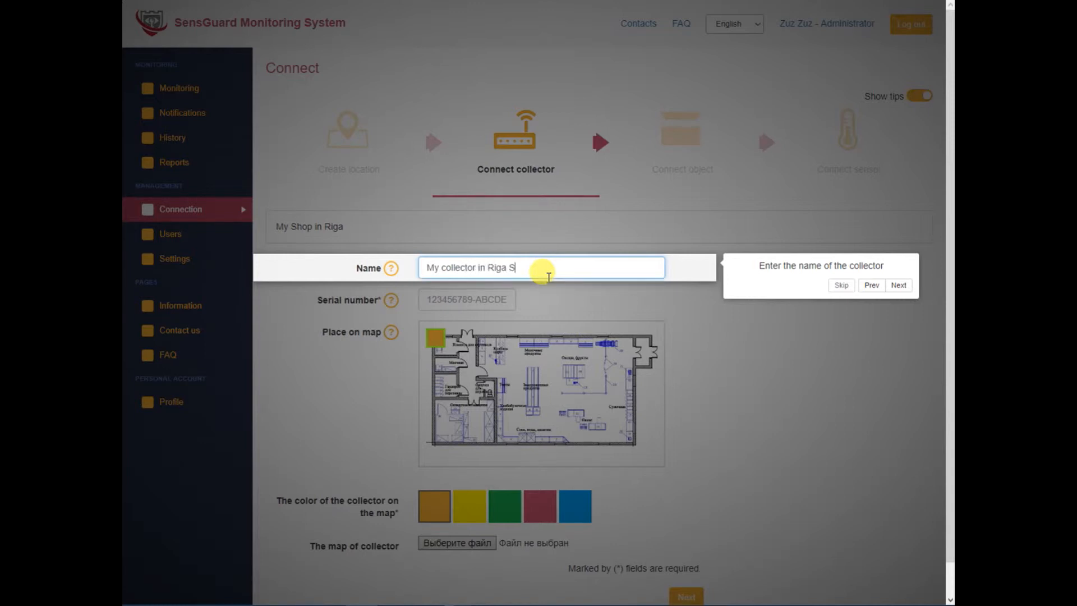
type("hop")
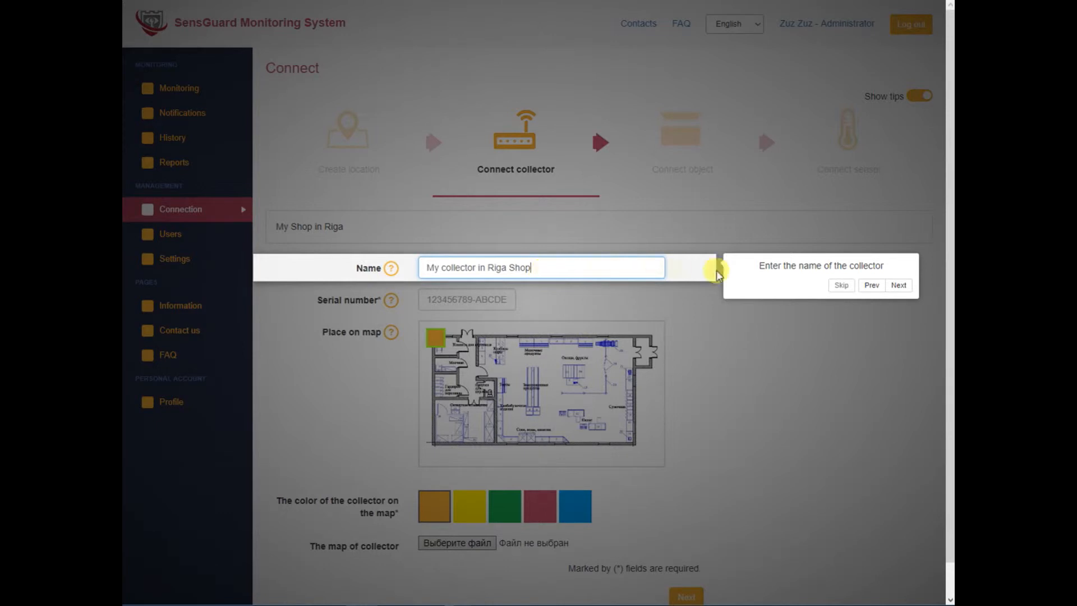
left_click(897, 285)
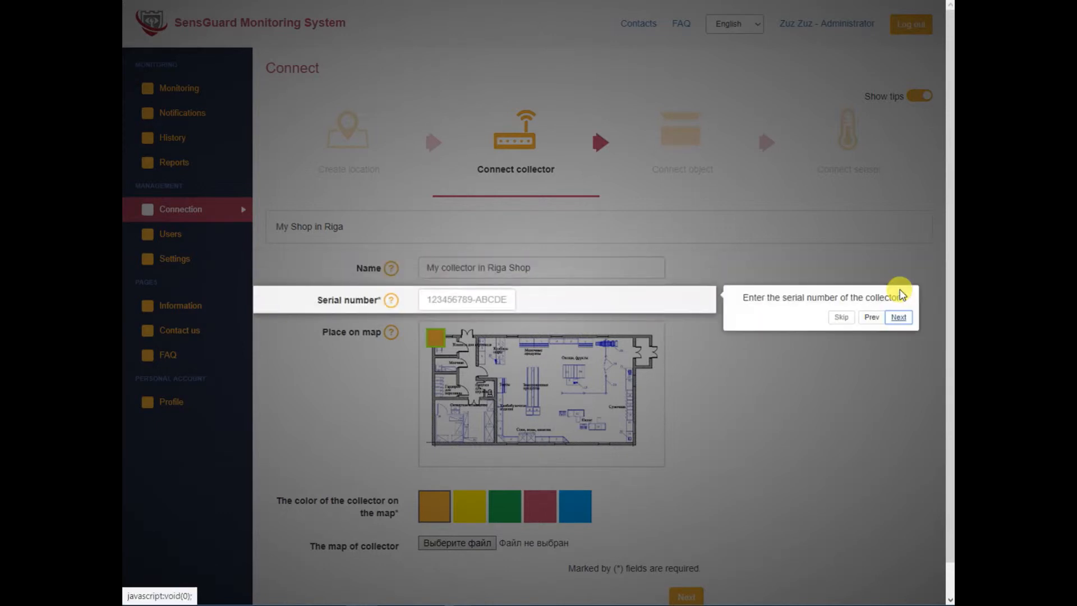
mouse_move(842, 511)
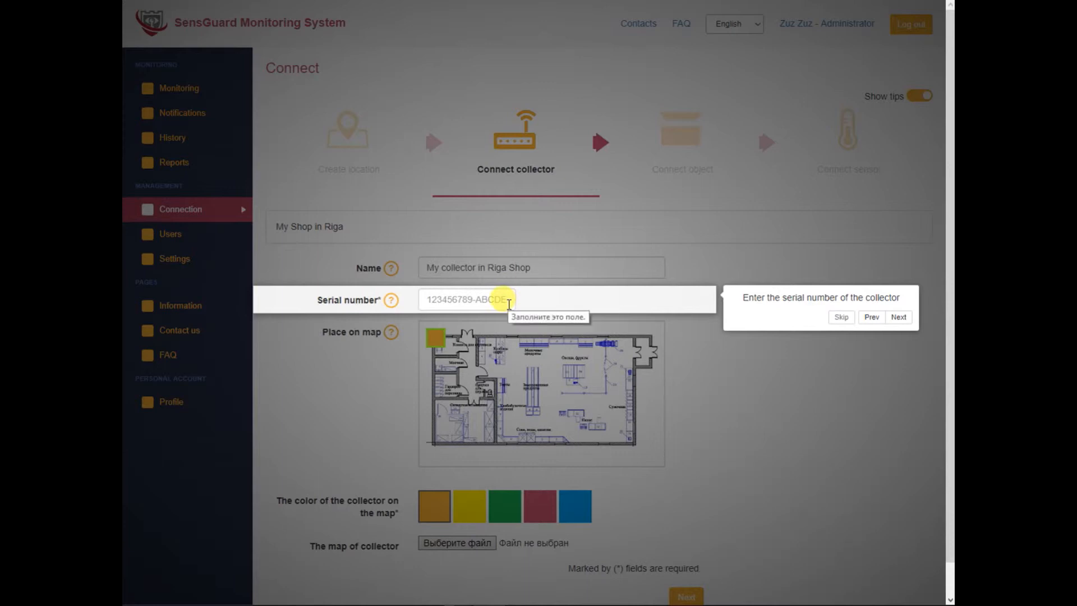
type("050005740-6274A")
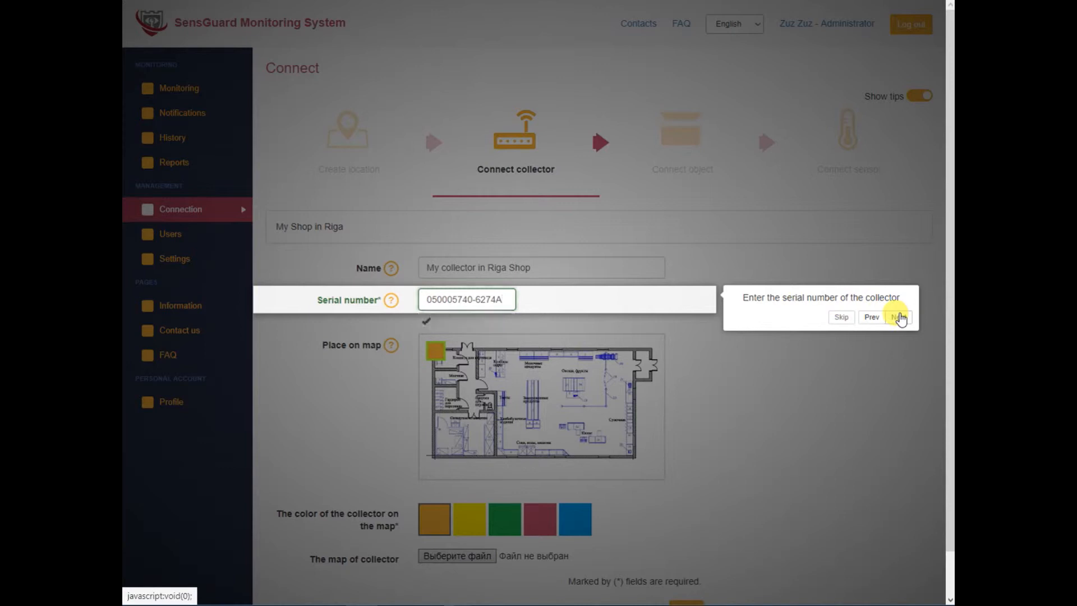
- Position the collector on the floor plan and set its marker to blue
left_click(899, 317)
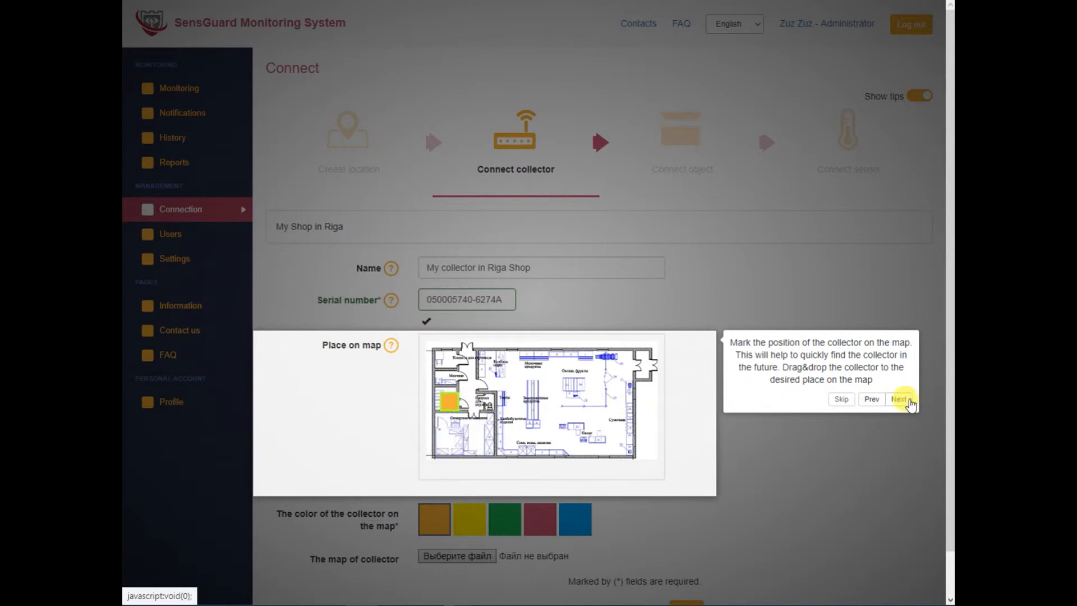
left_click(897, 399)
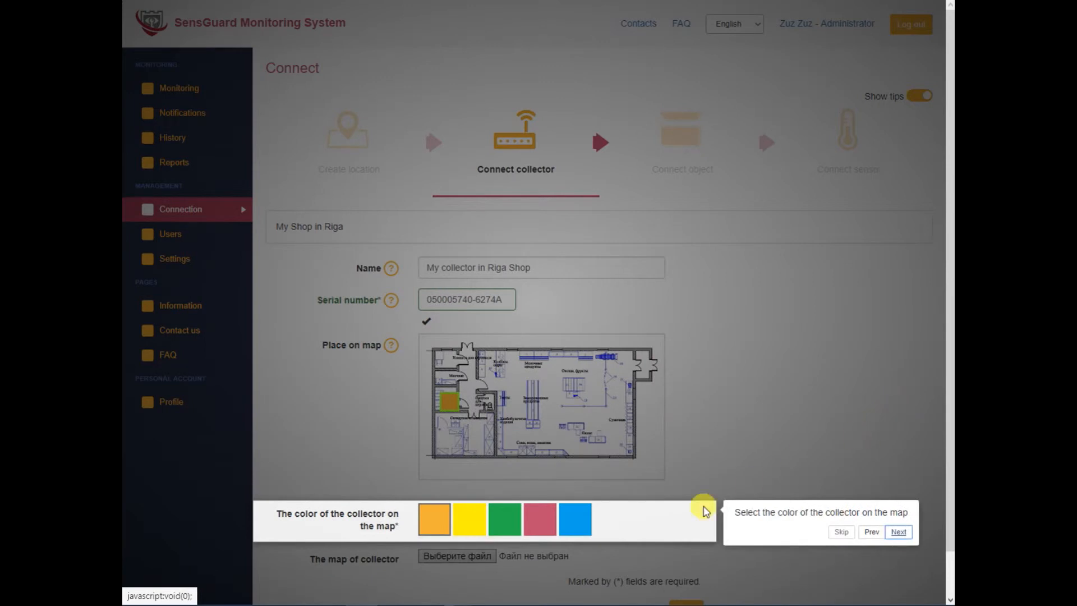
left_click(540, 518)
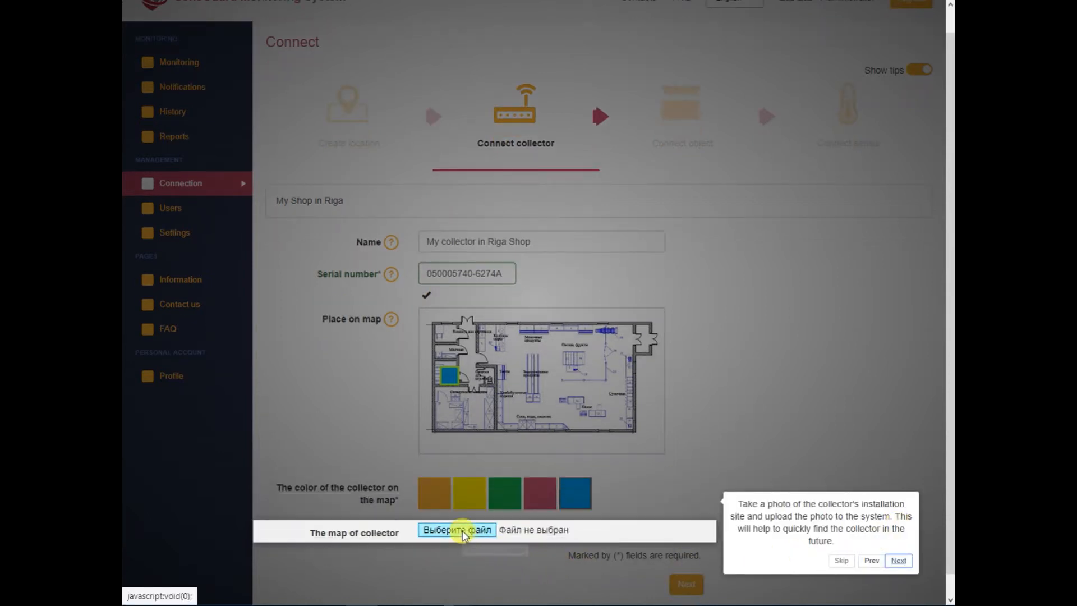
- Attach collector.location.photo.jpg as the collector's installation photo
left_click(456, 530)
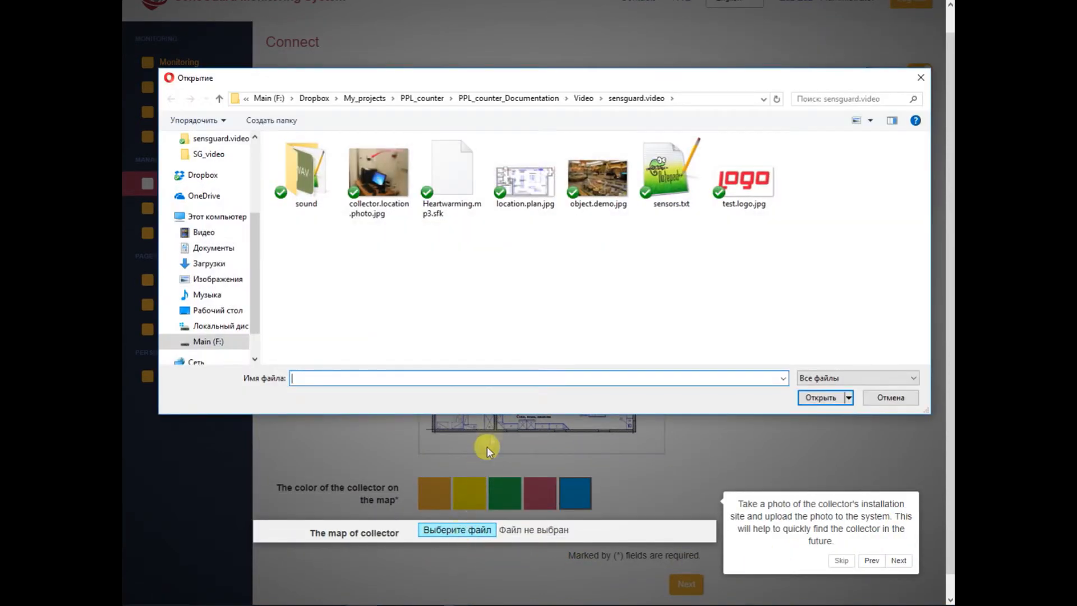
left_click(378, 168)
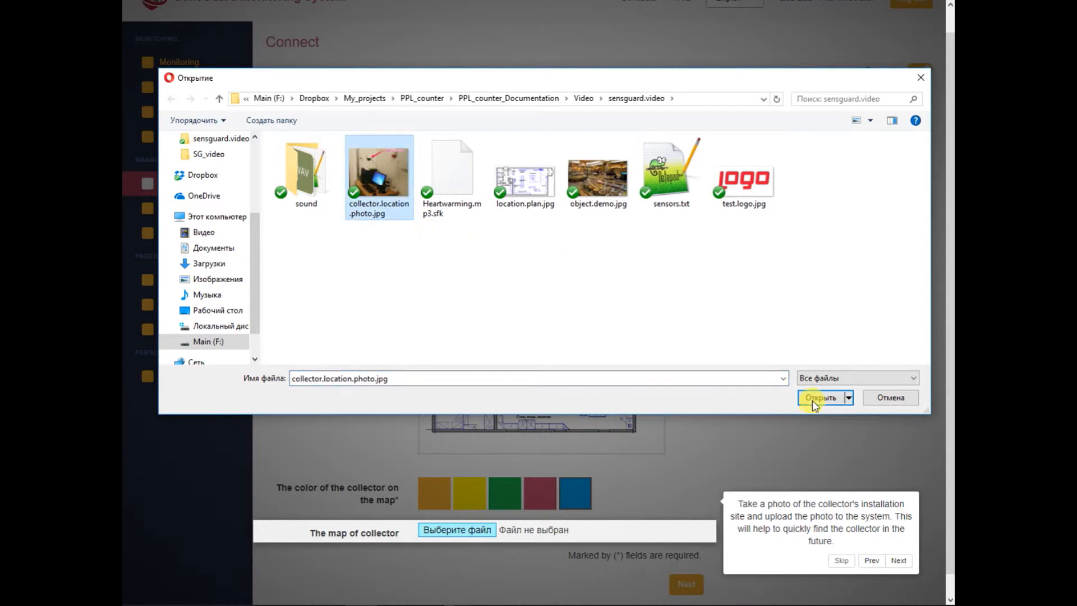
left_click(819, 397)
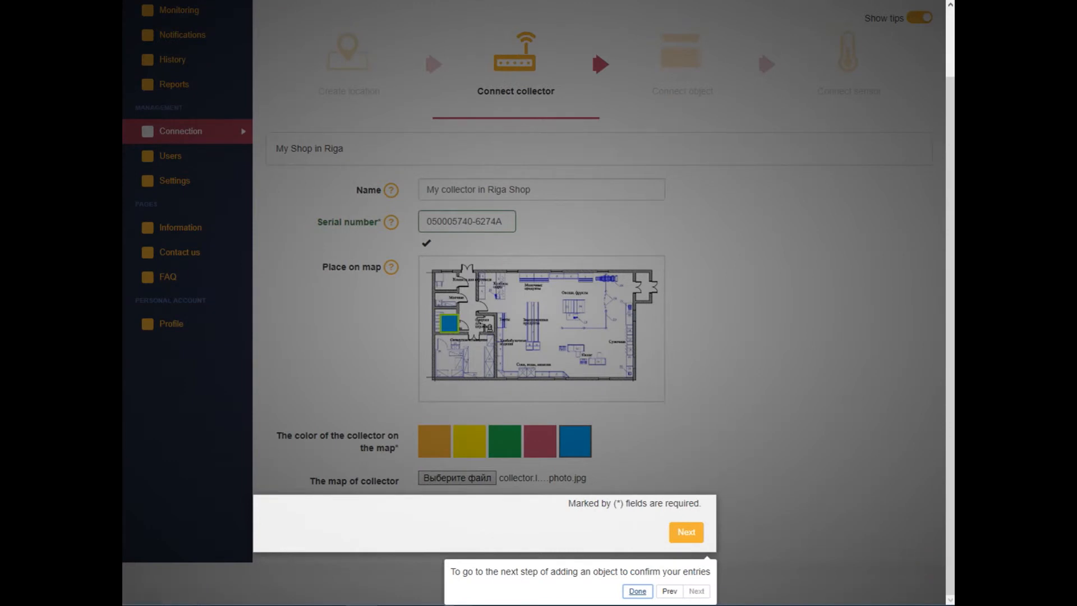
- Save the collector and begin entering the name on the Connect object form
left_click(685, 532)
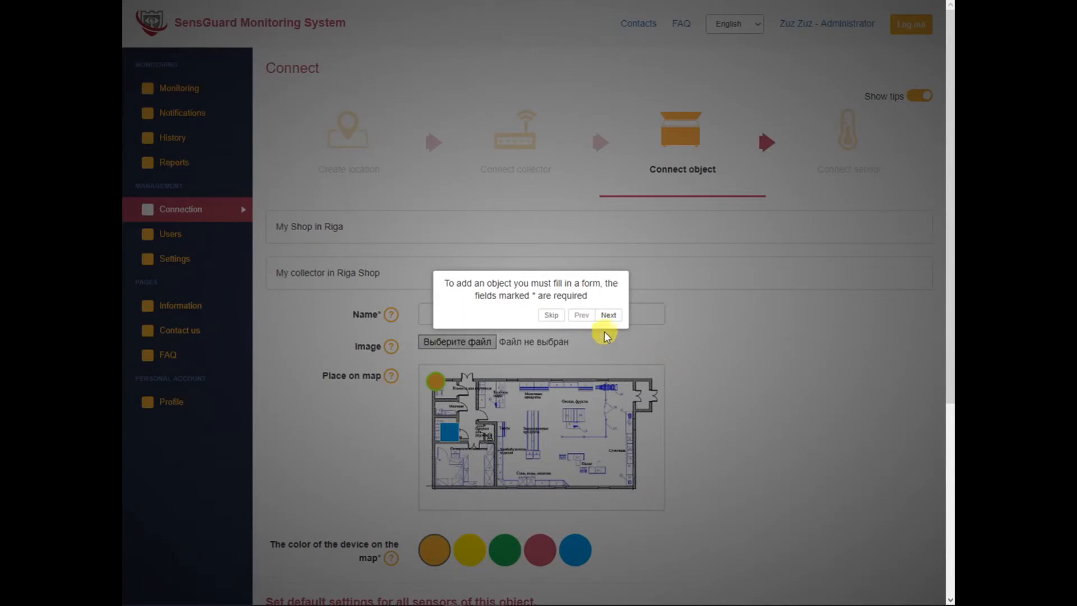
left_click(607, 314)
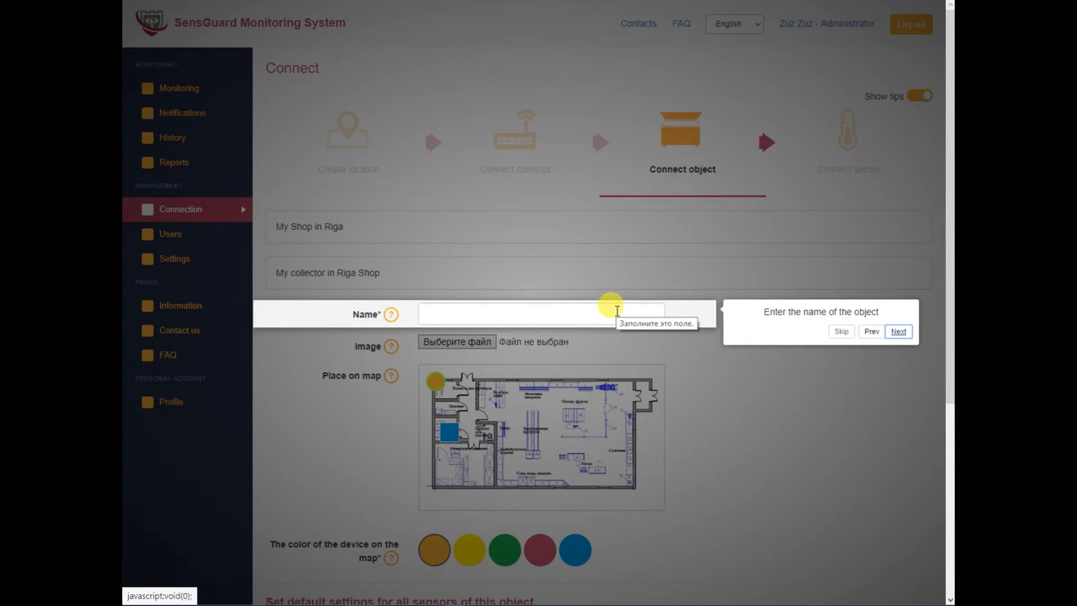
left_click(541, 313)
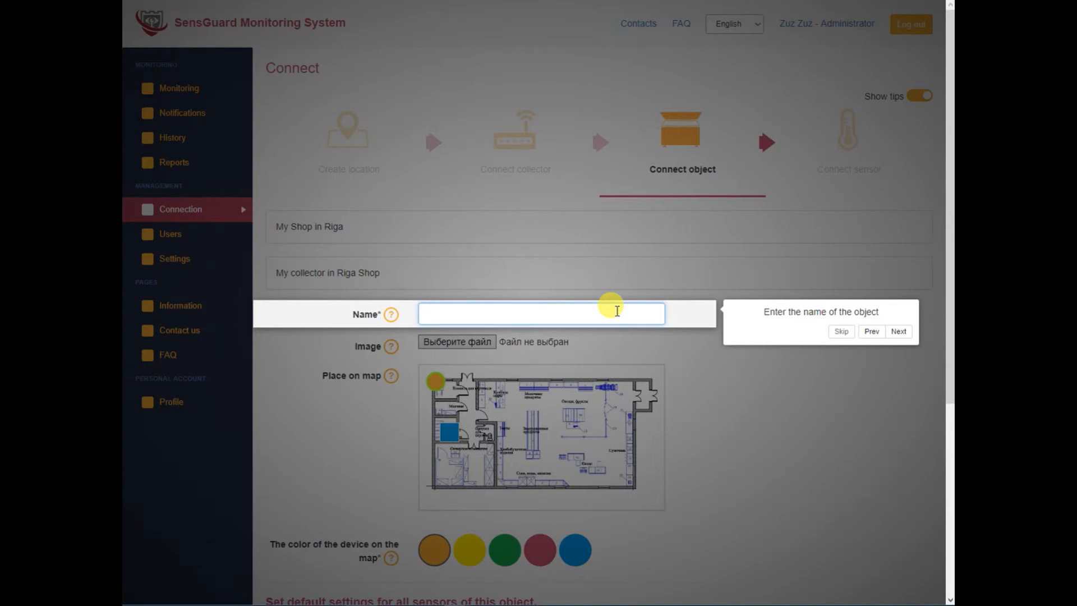
- Name the object 'Icecream freezer' and start choosing its image file
type("Icecream")
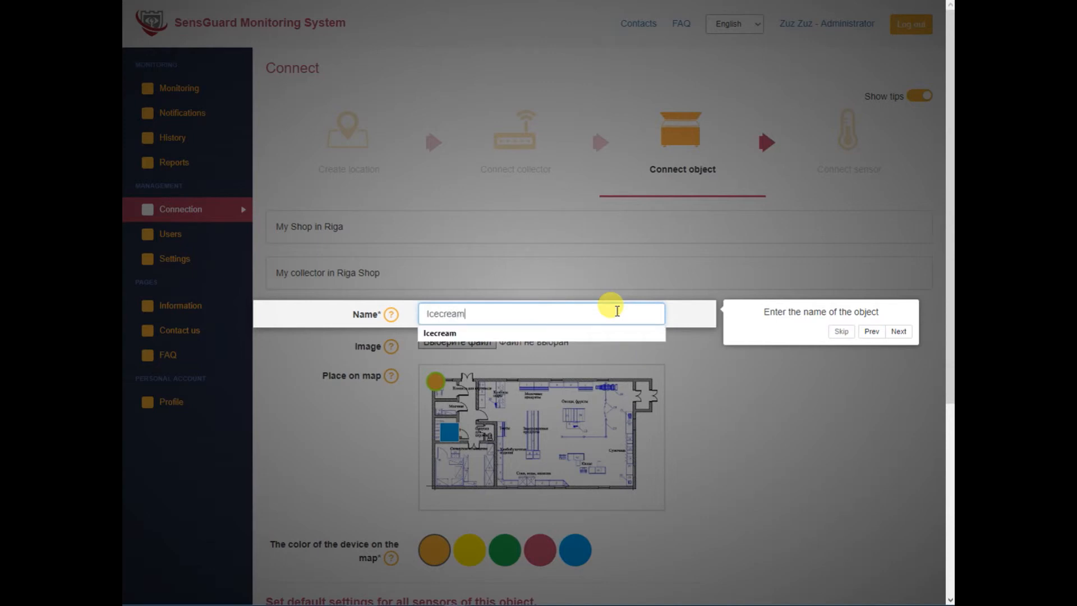
type("freezer")
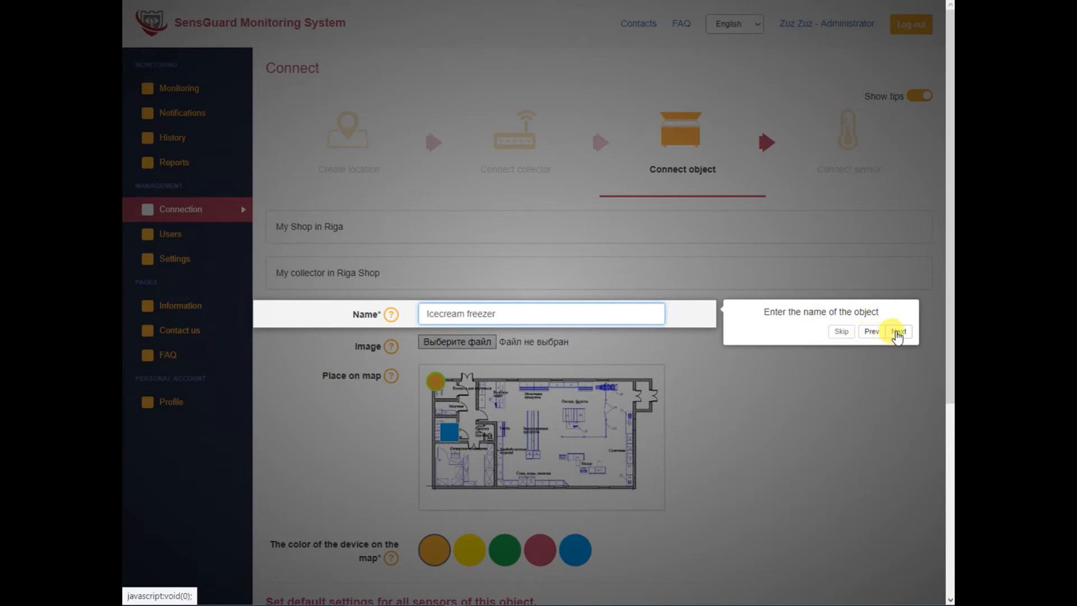
left_click(899, 331)
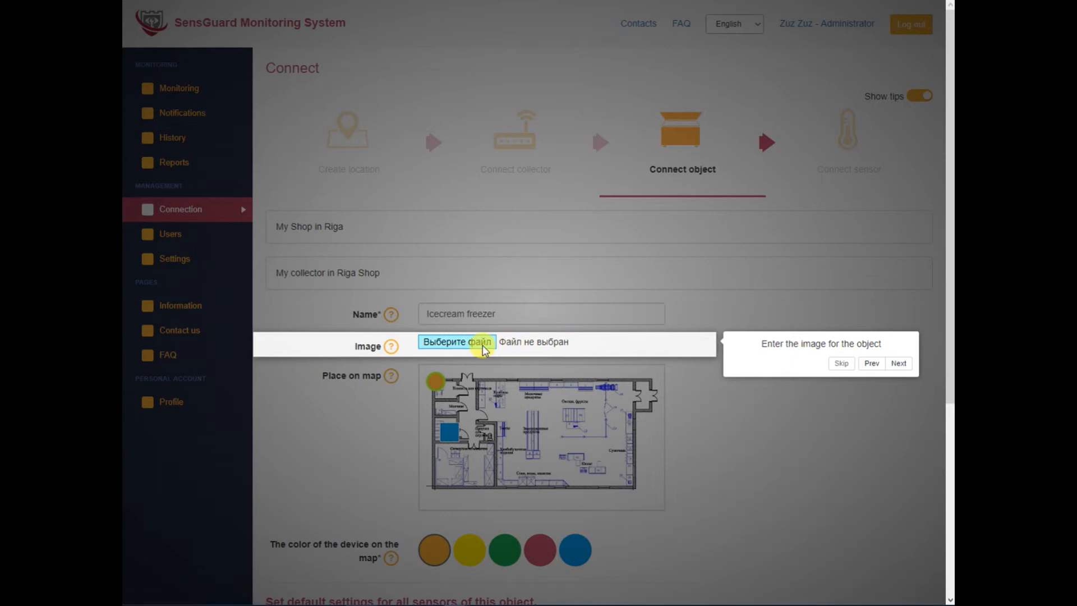
left_click(456, 342)
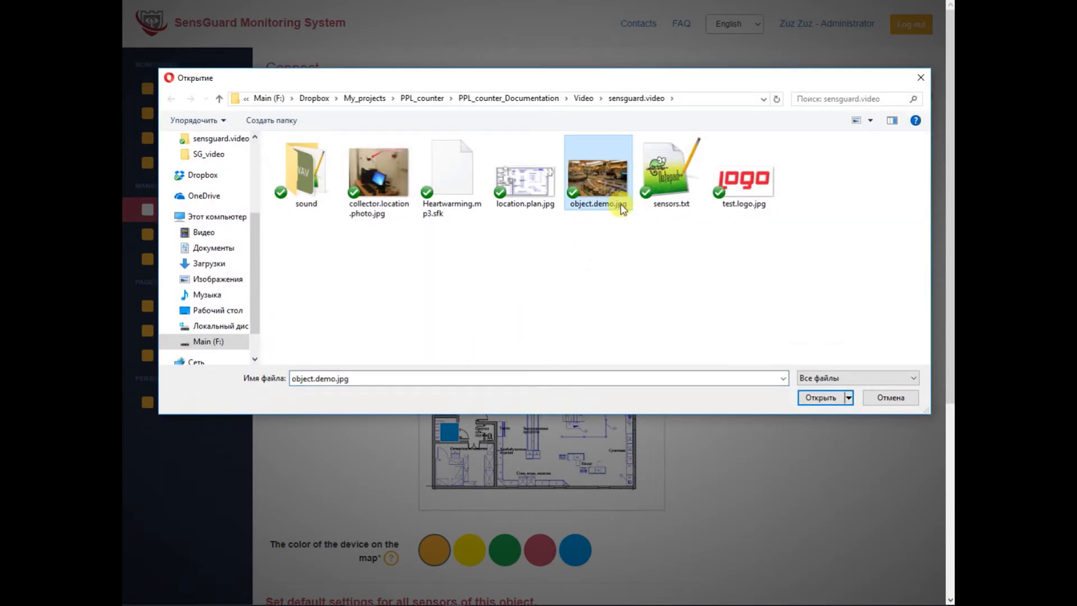
- Confirm object.demo.jpg as the freezer's image and advance the tips to placement
left_click(820, 397)
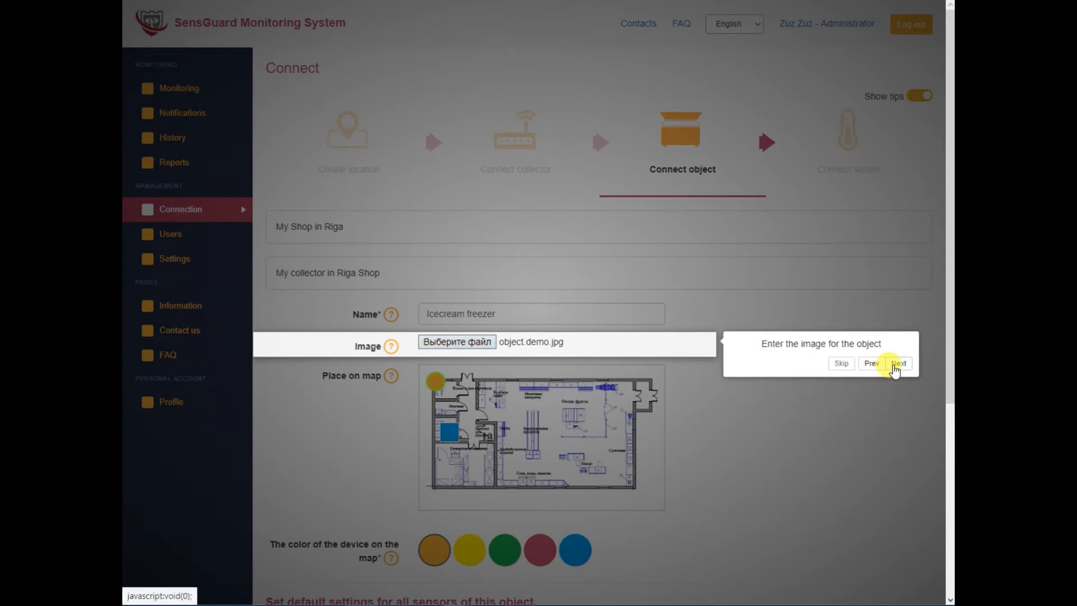
left_click(897, 362)
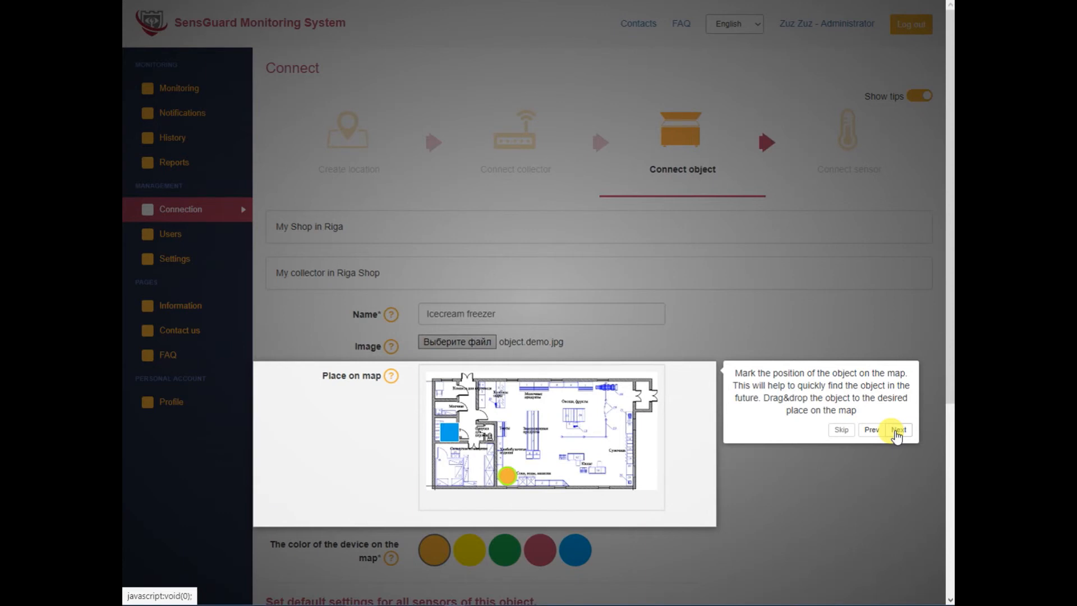
- Set the Icecream freezer's maximum temperature to 10 °C
left_click(898, 429)
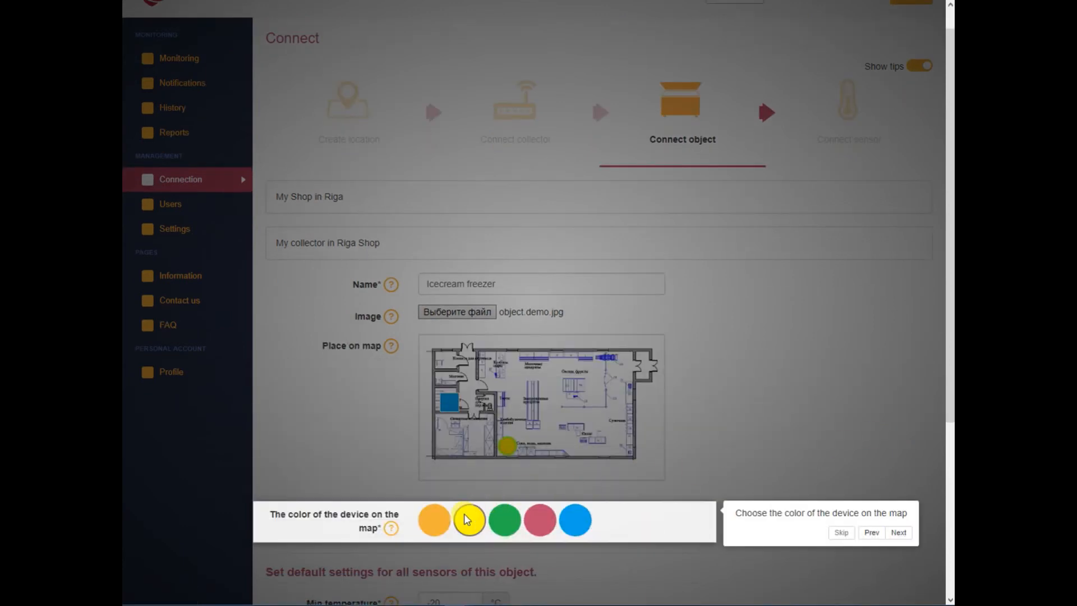
mouse_move(666, 523)
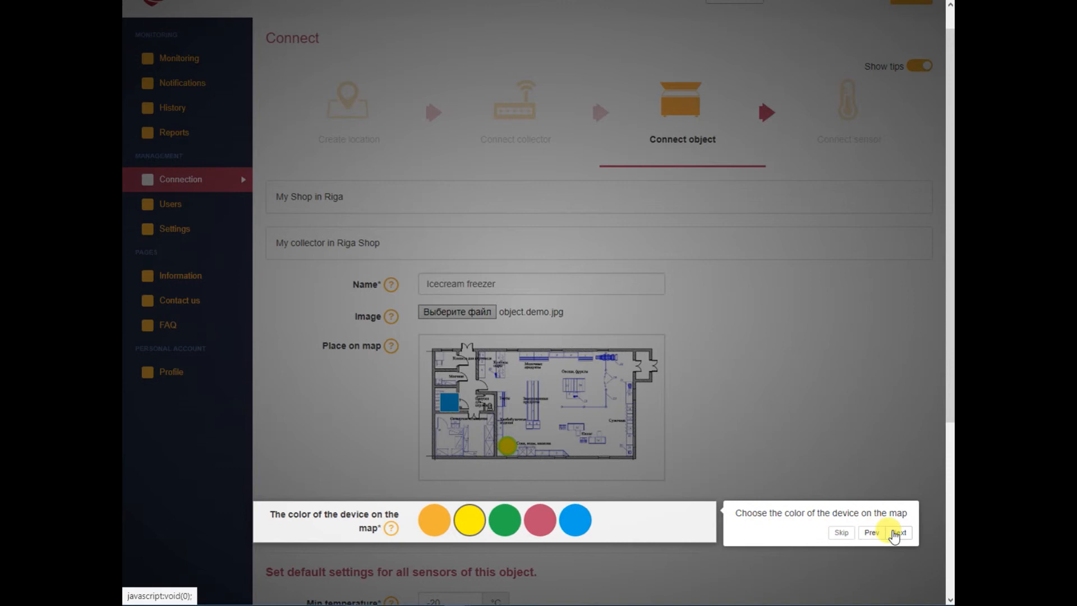
left_click(898, 531)
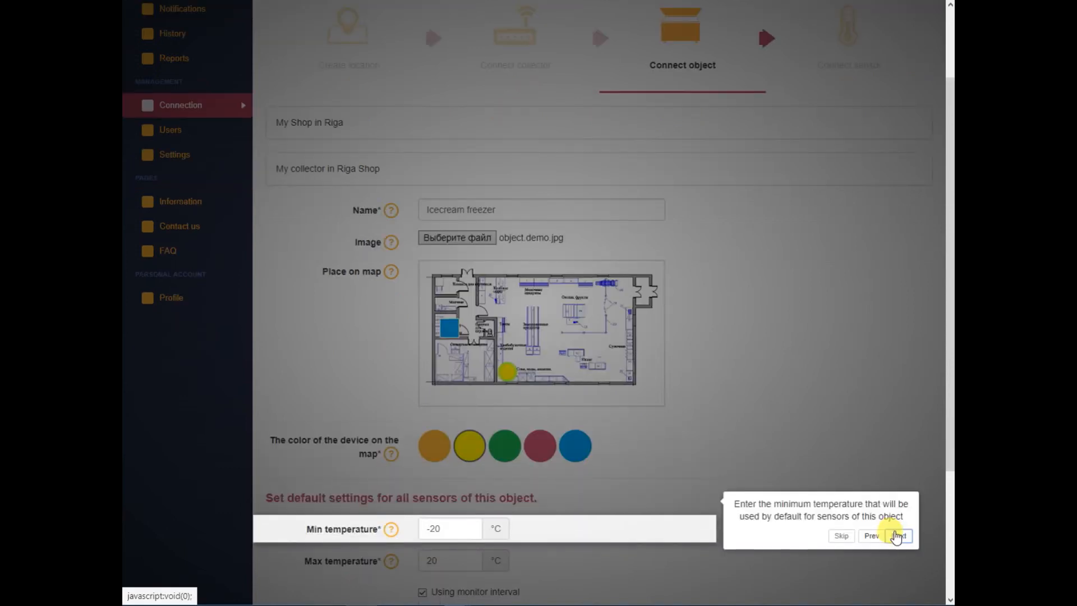
left_click(896, 536)
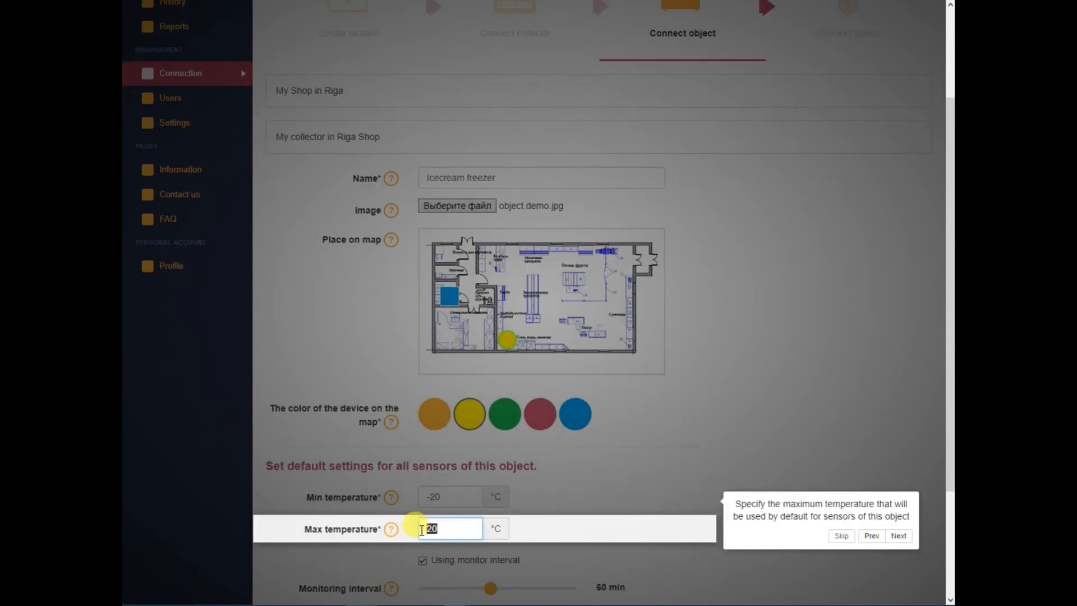
type("10")
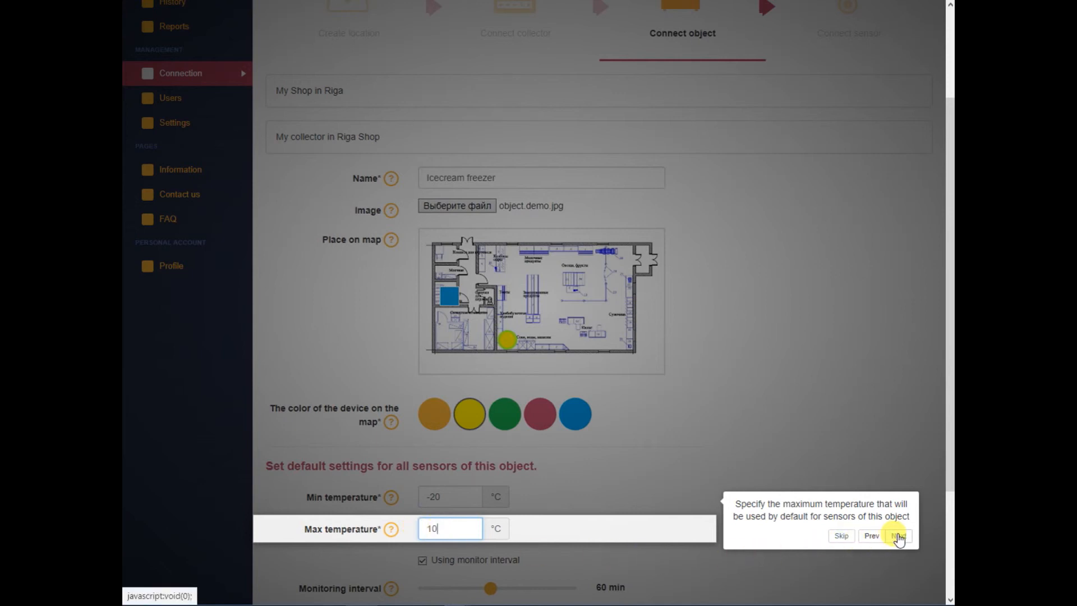
left_click(899, 536)
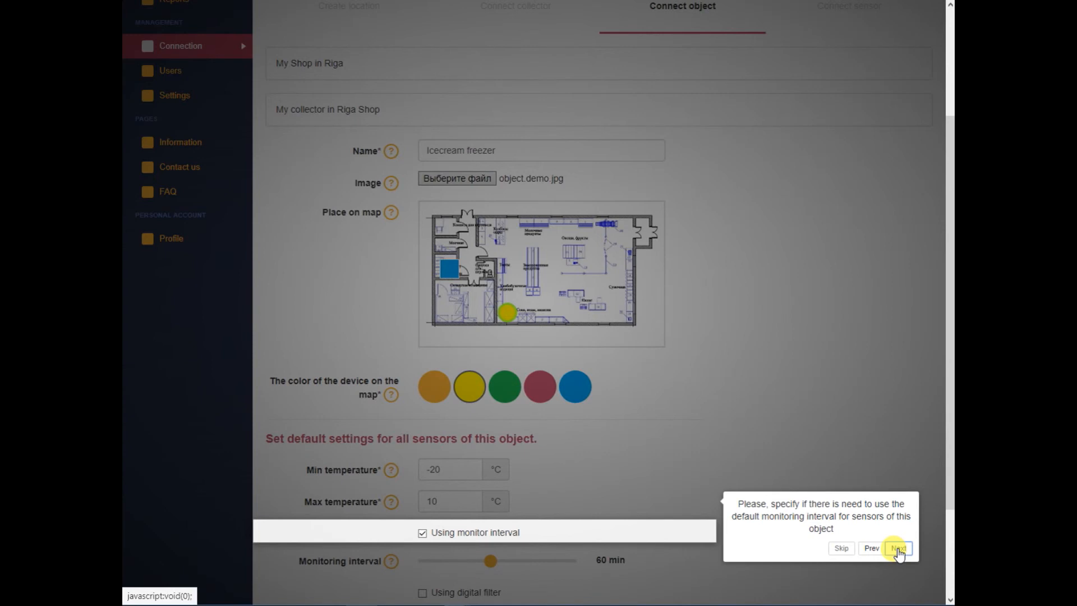
- Enable the digital filter, keep the 50-minute interval, and save the freezer object
left_click(897, 548)
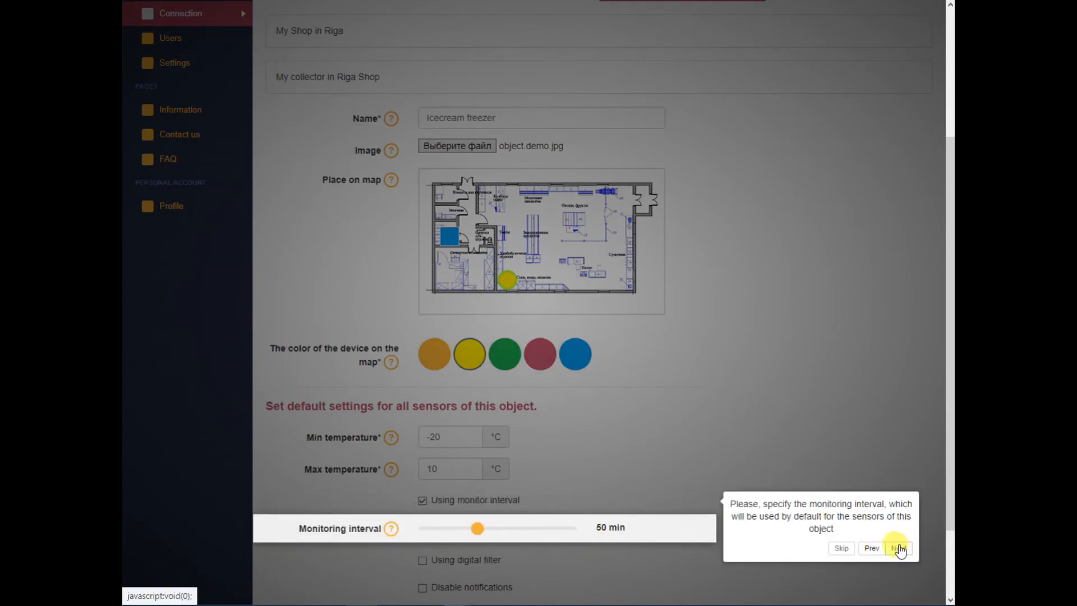
left_click(899, 548)
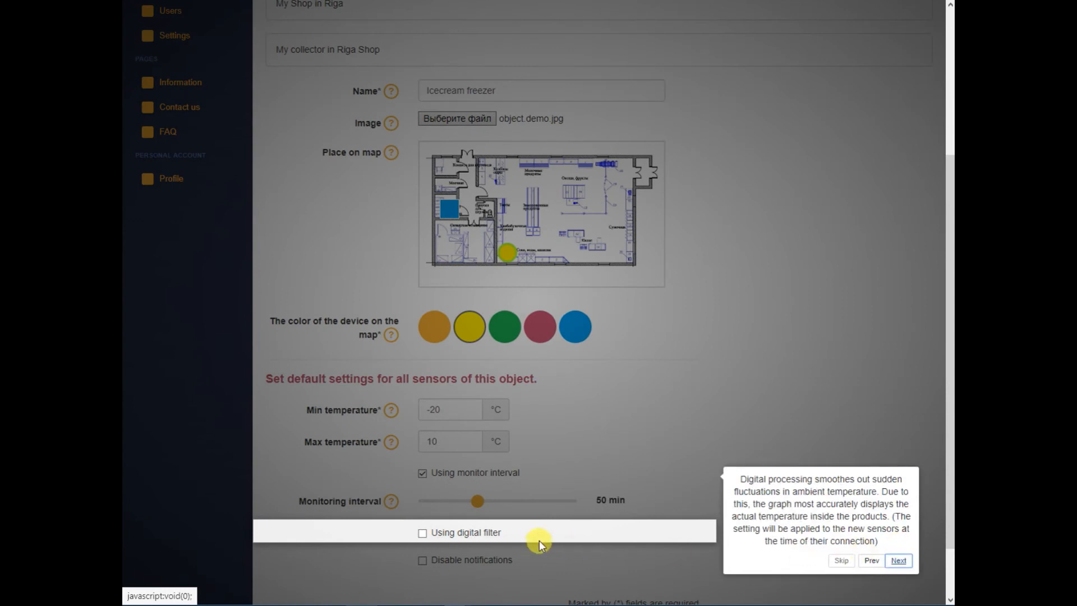
left_click(422, 532)
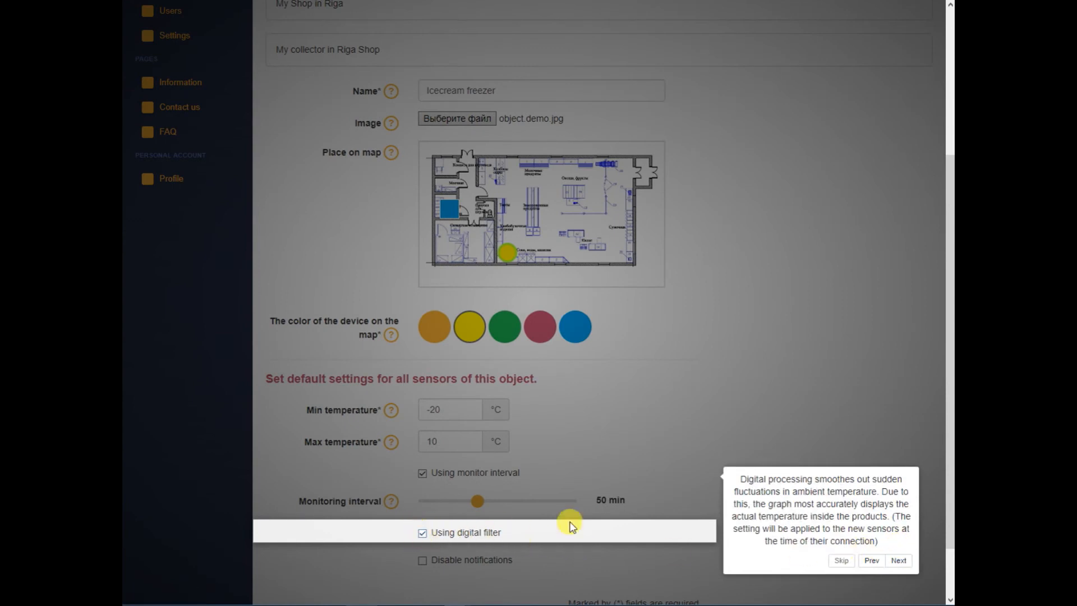
left_click(897, 571)
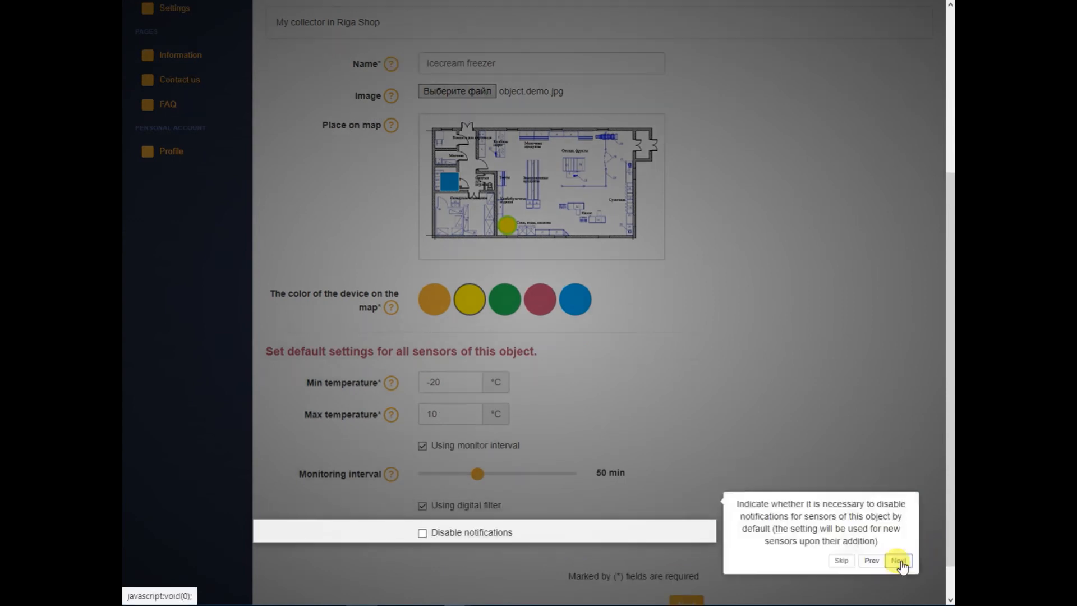
left_click(900, 560)
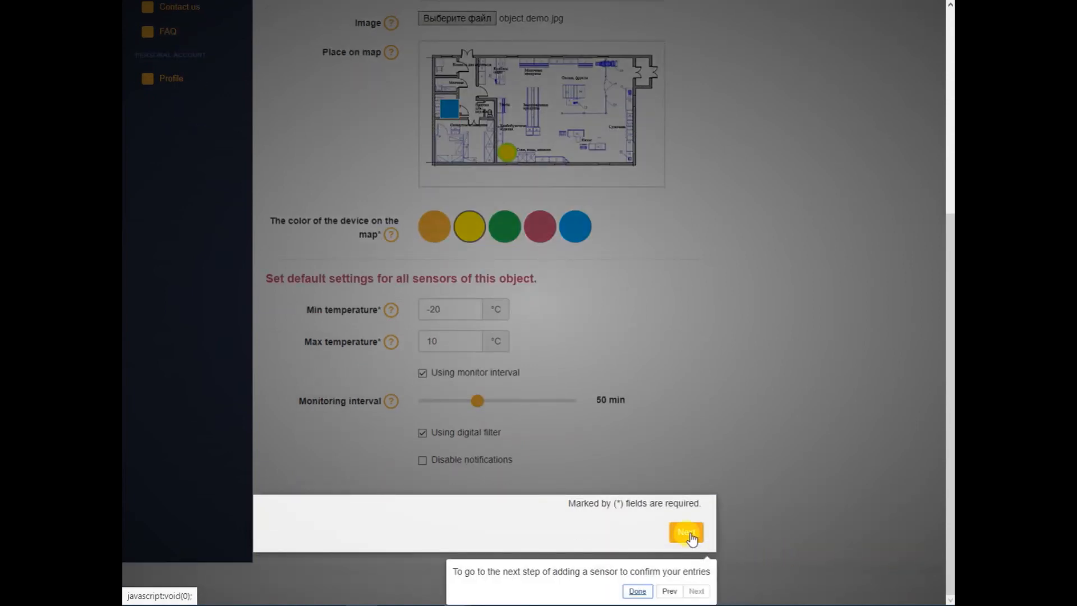
left_click(685, 532)
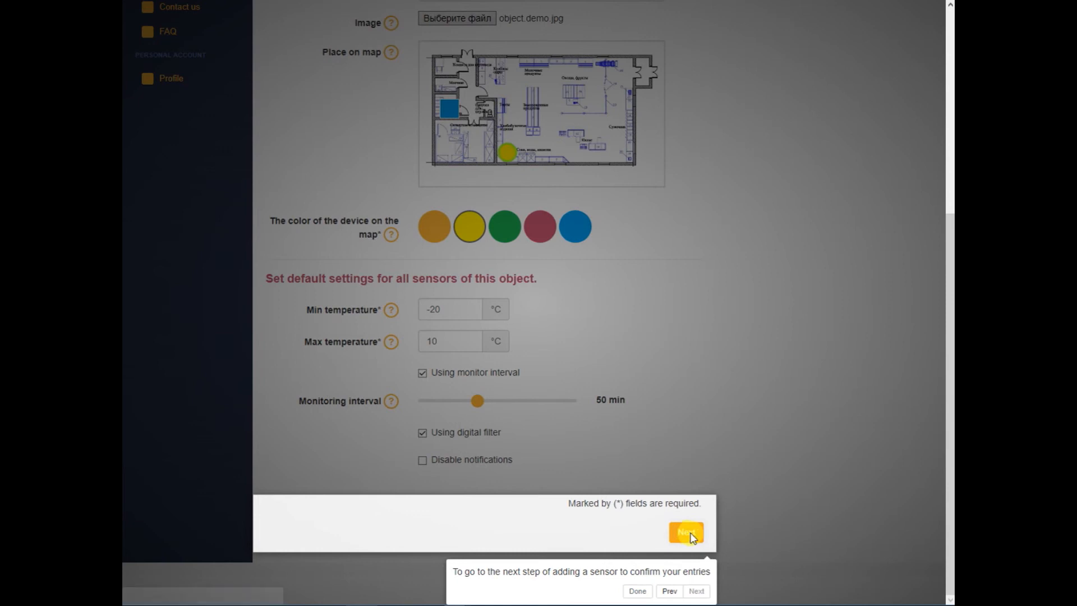
left_click(685, 533)
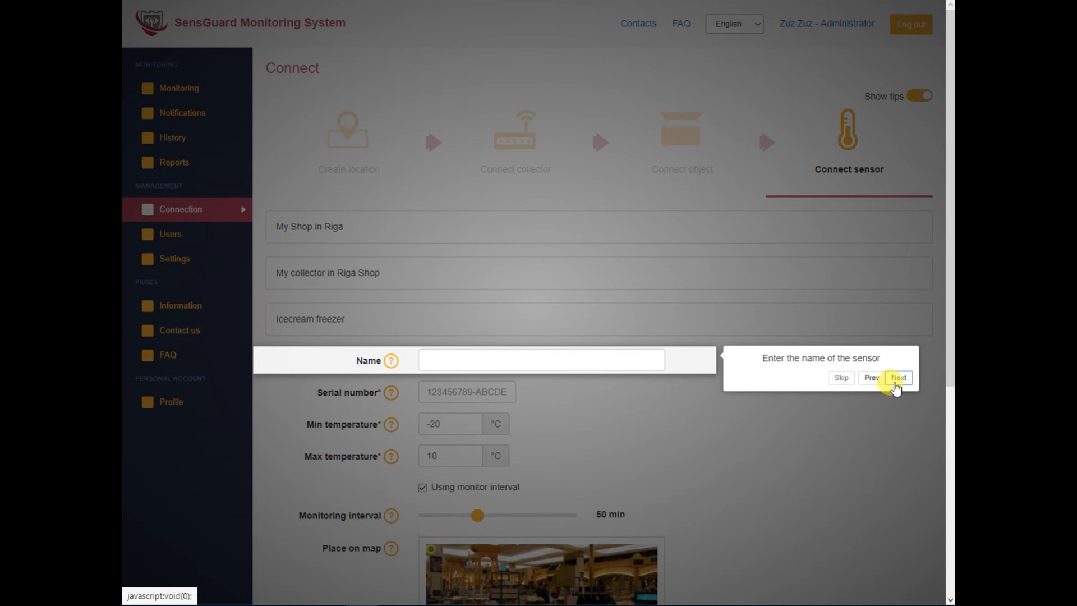
- Enter serial number 070001012-FAB64, keeping -20 °C min, 10 °C max and 50-minute interval
left_click(897, 377)
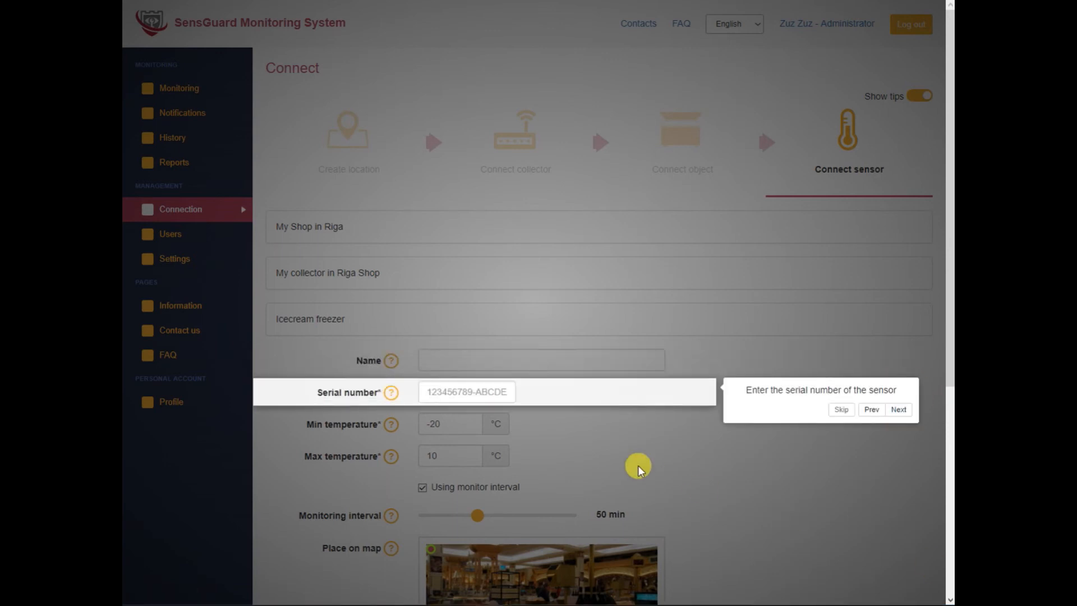
left_click(466, 392)
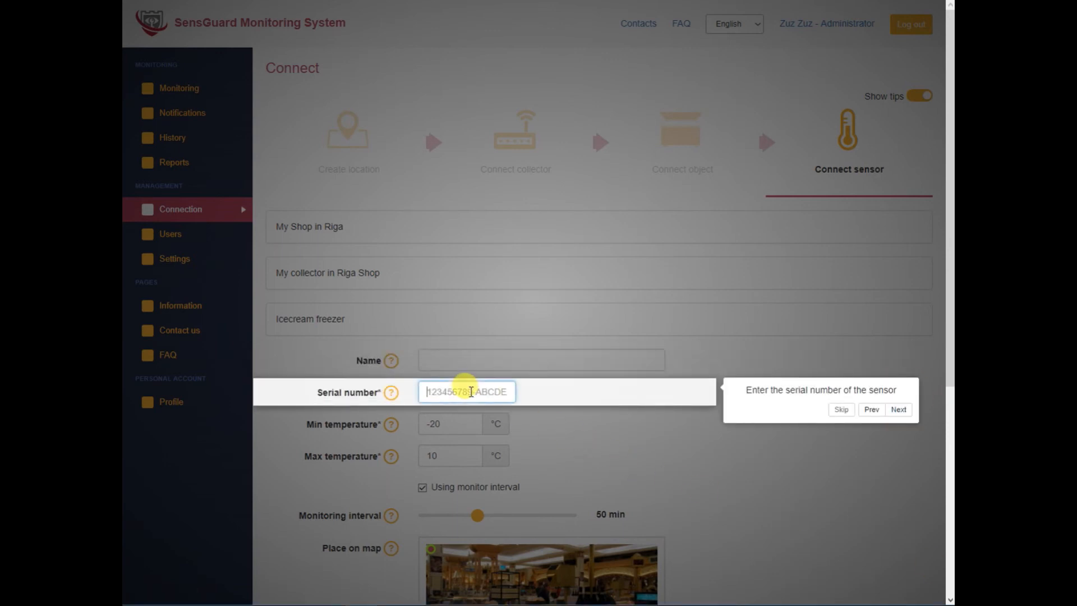
type("070001012-FAB64")
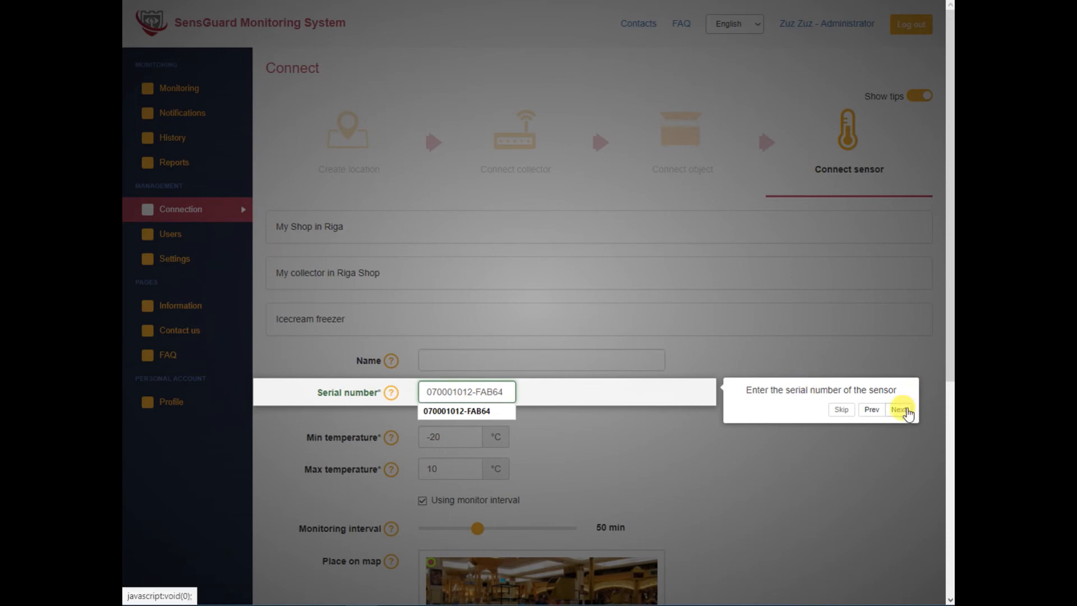
left_click(899, 410)
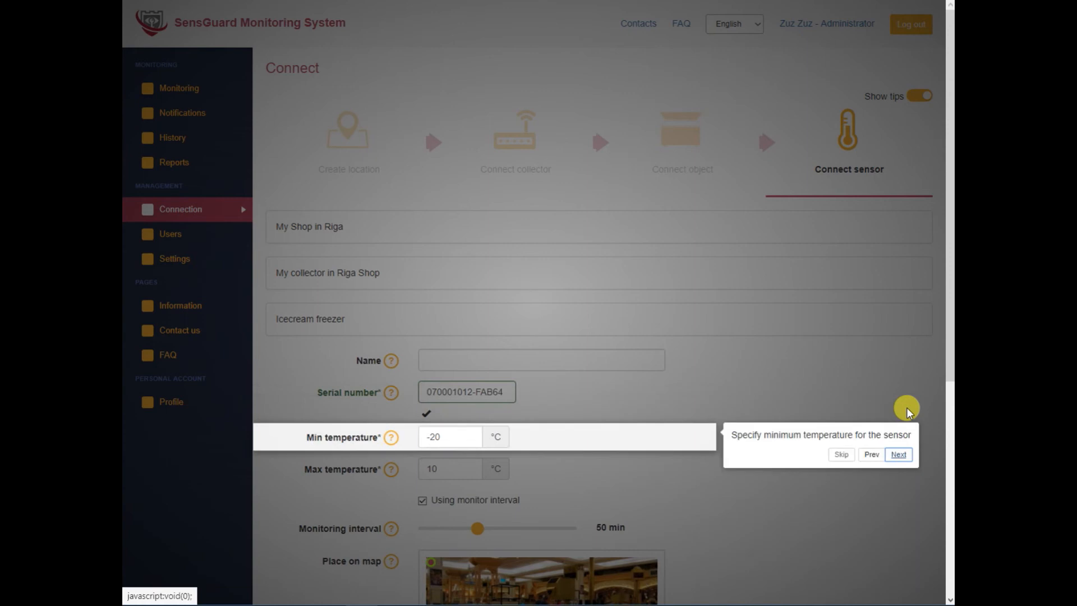
mouse_move(898, 455)
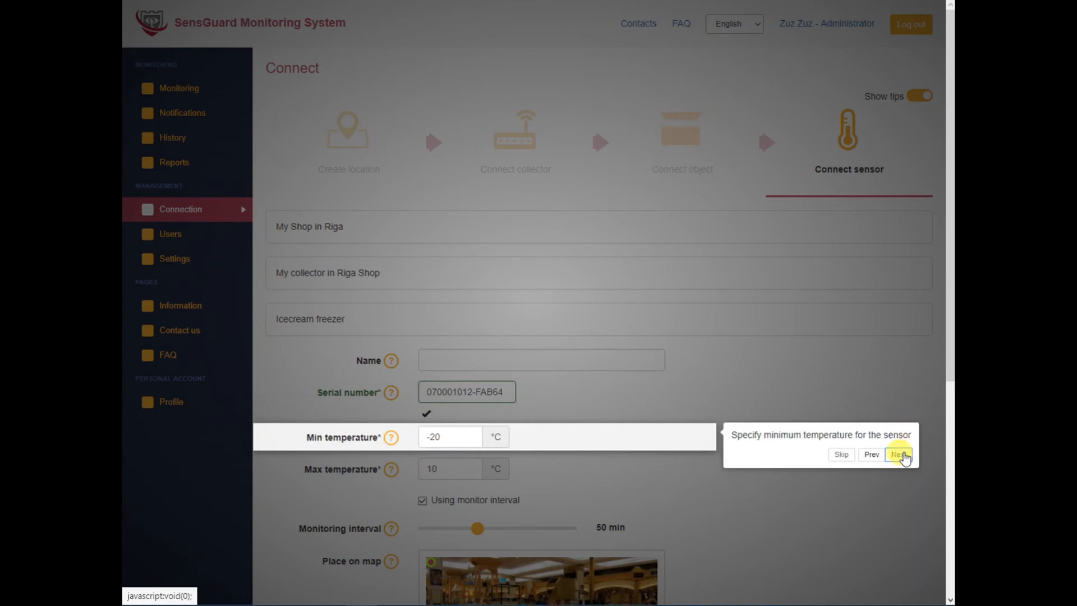
left_click(898, 453)
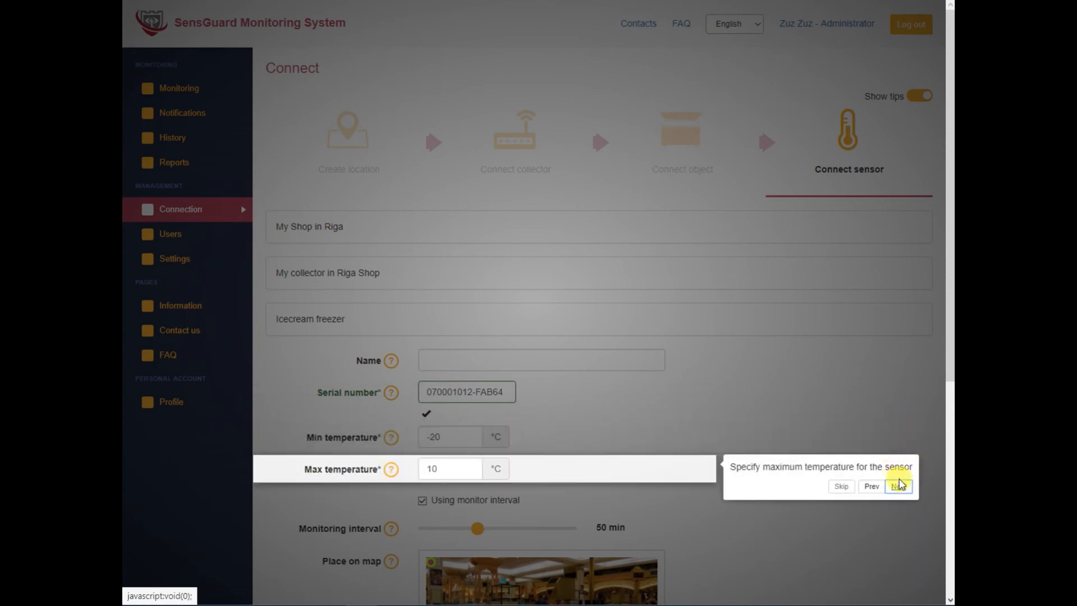
mouse_move(898, 486)
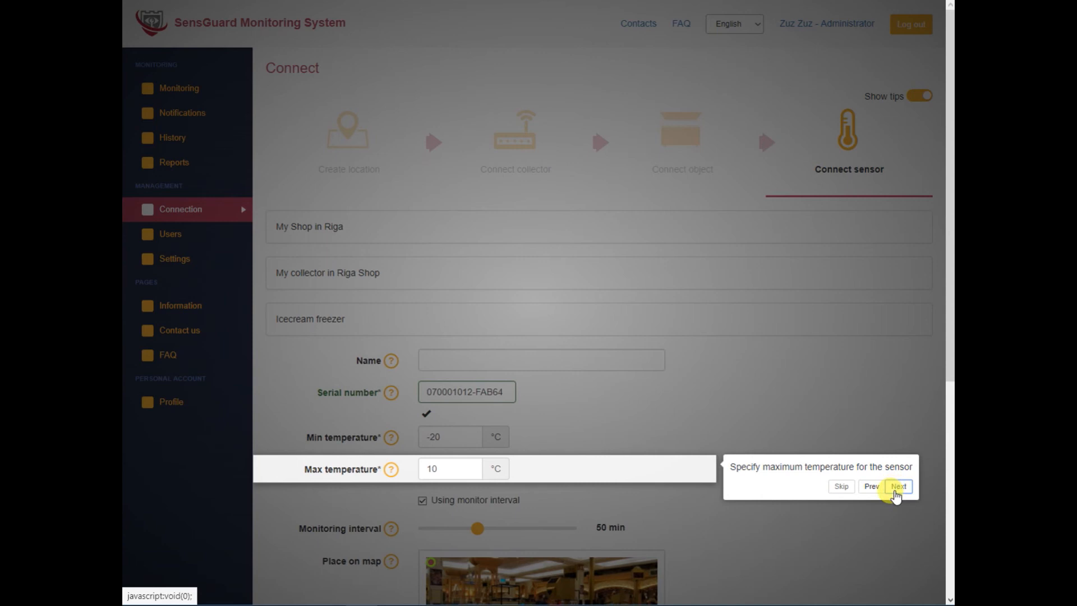
left_click(898, 486)
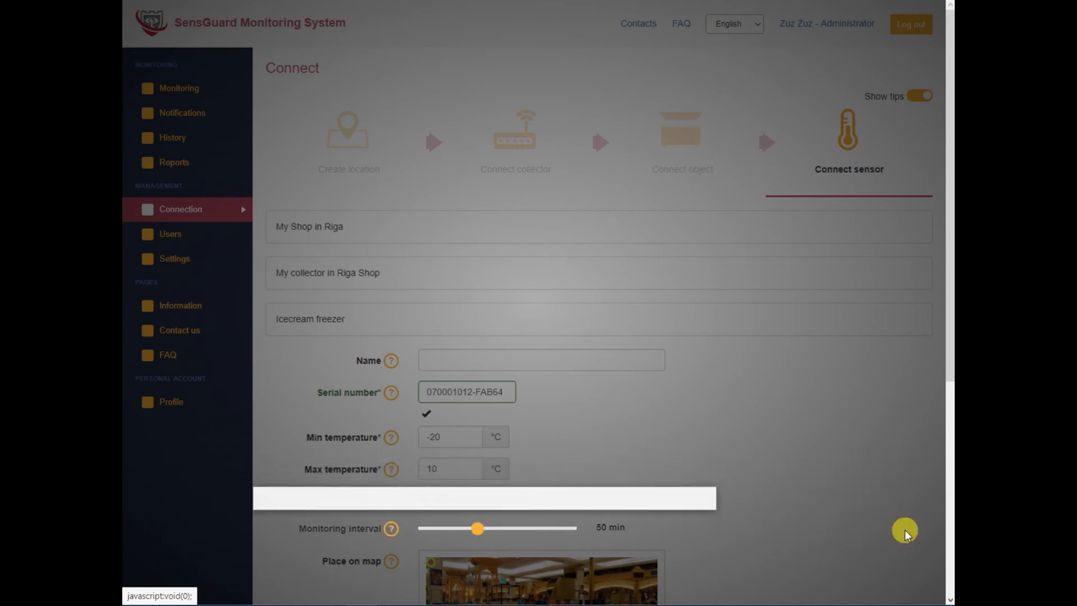
left_click(905, 530)
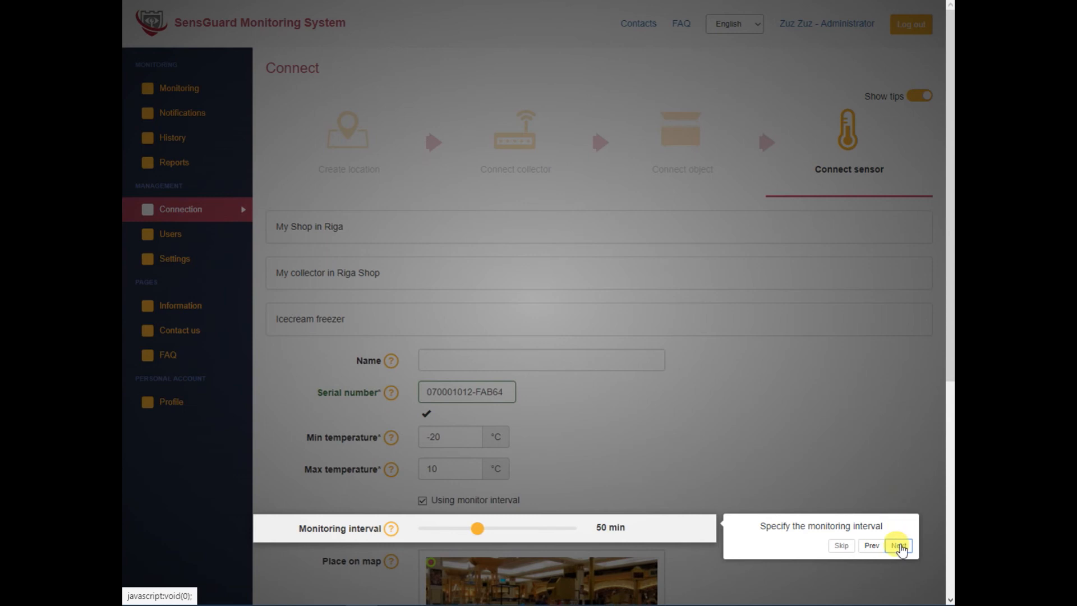
- Step past the sensor's map placement, correction, notifications and digital filter settings
left_click(898, 544)
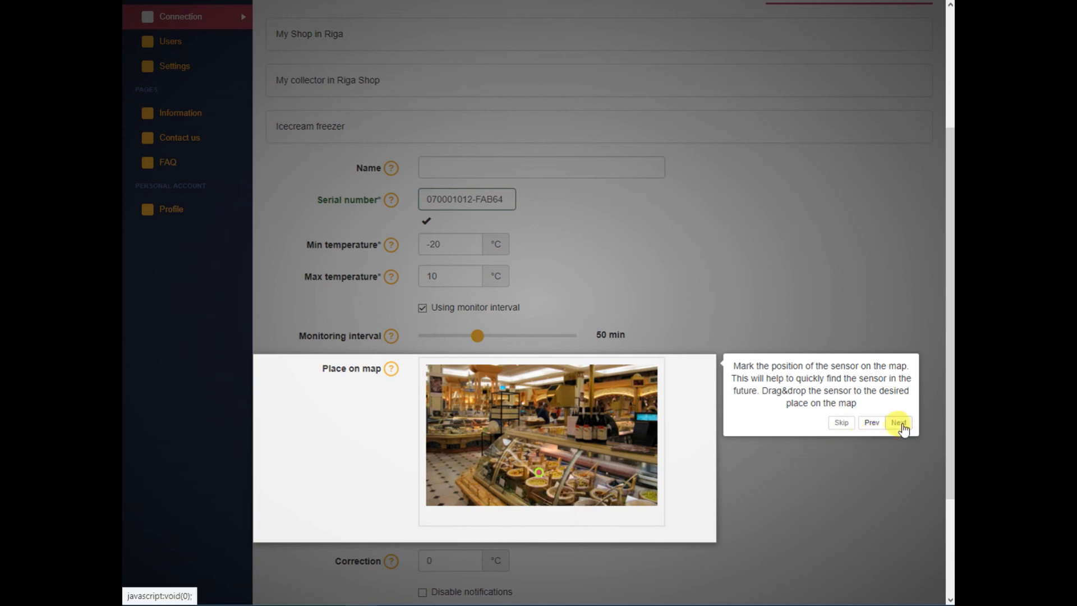
left_click(899, 423)
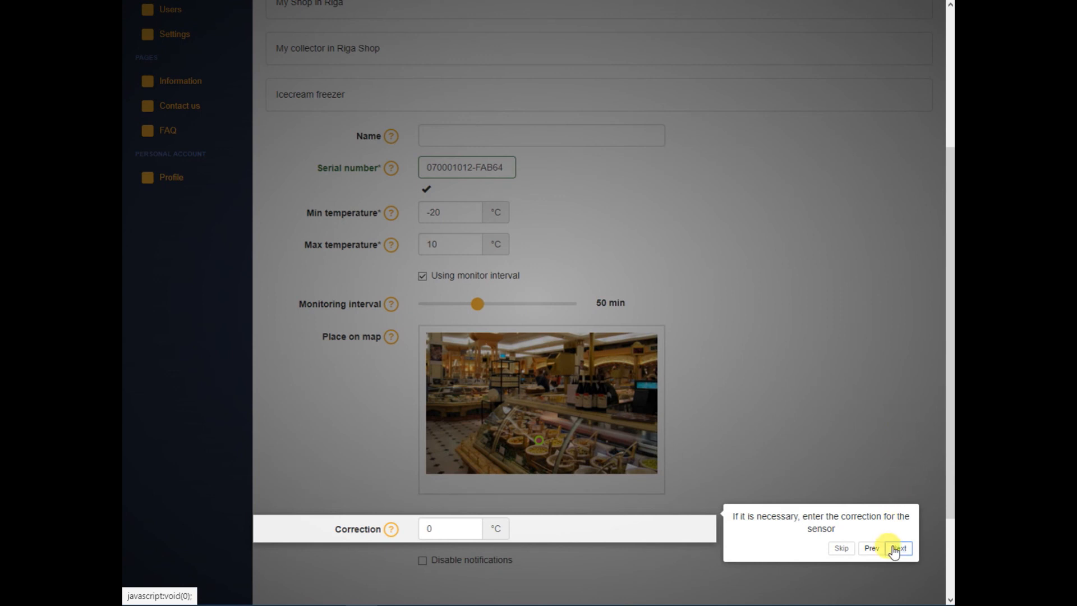
left_click(898, 547)
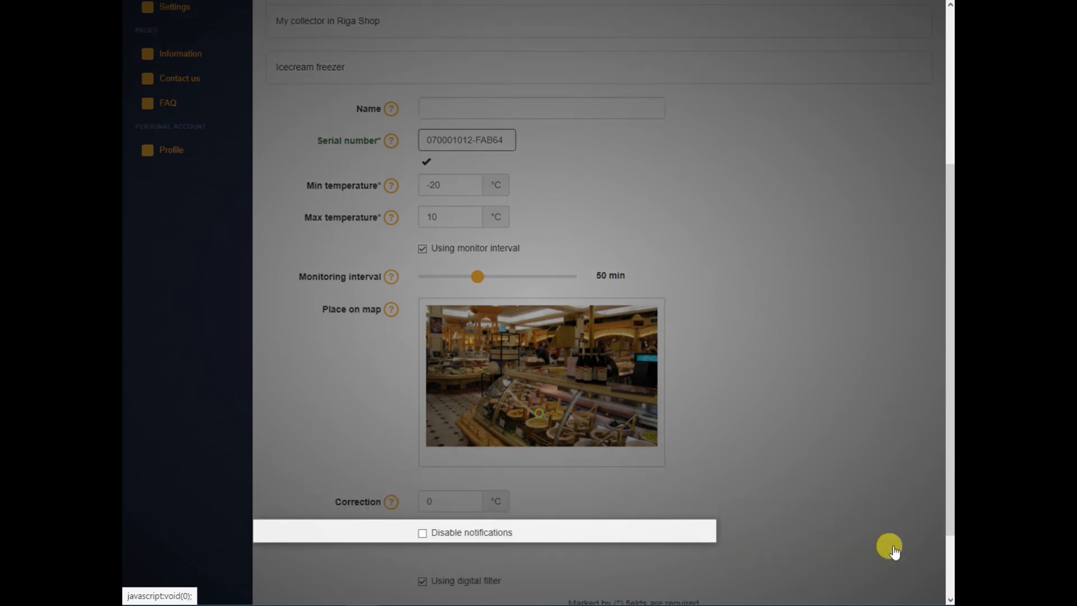
left_click(898, 547)
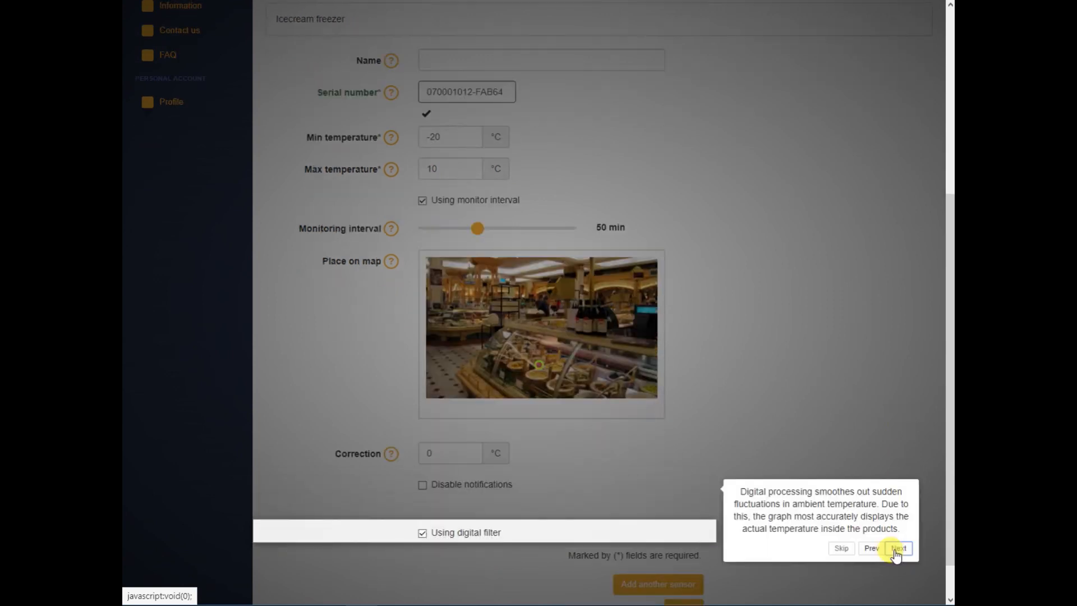
left_click(898, 547)
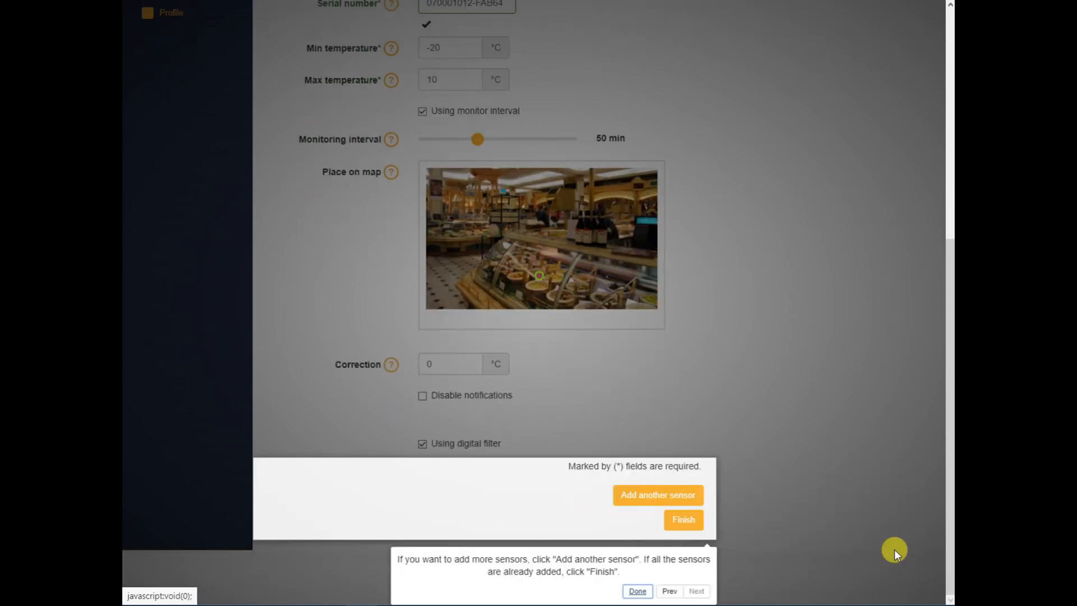
mouse_move(859, 547)
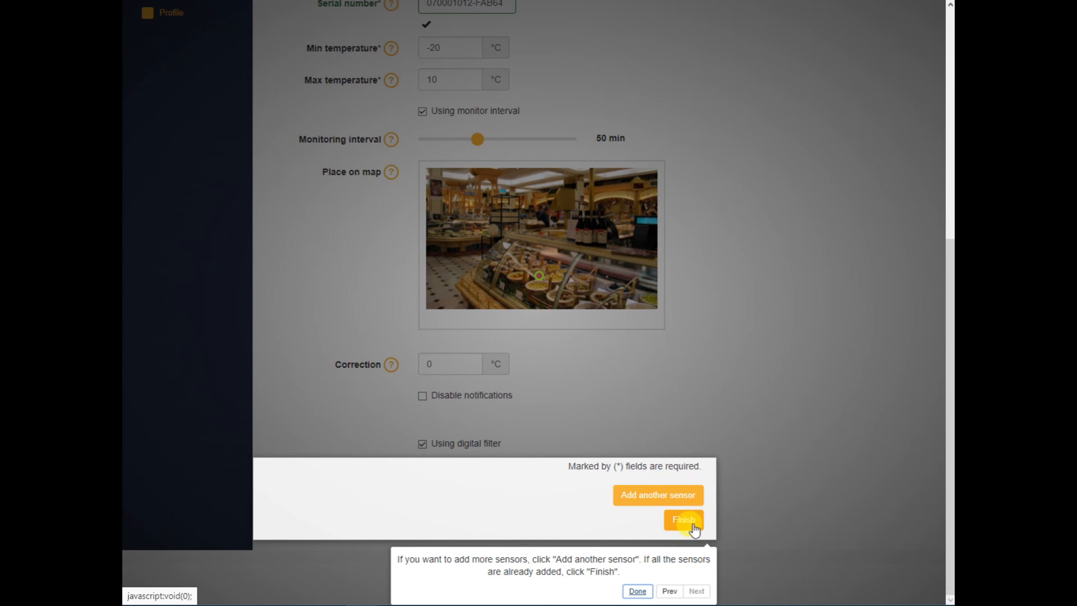
- Finish the wizard and expand My Shop in Riga to show its floor-plan map
left_click(681, 519)
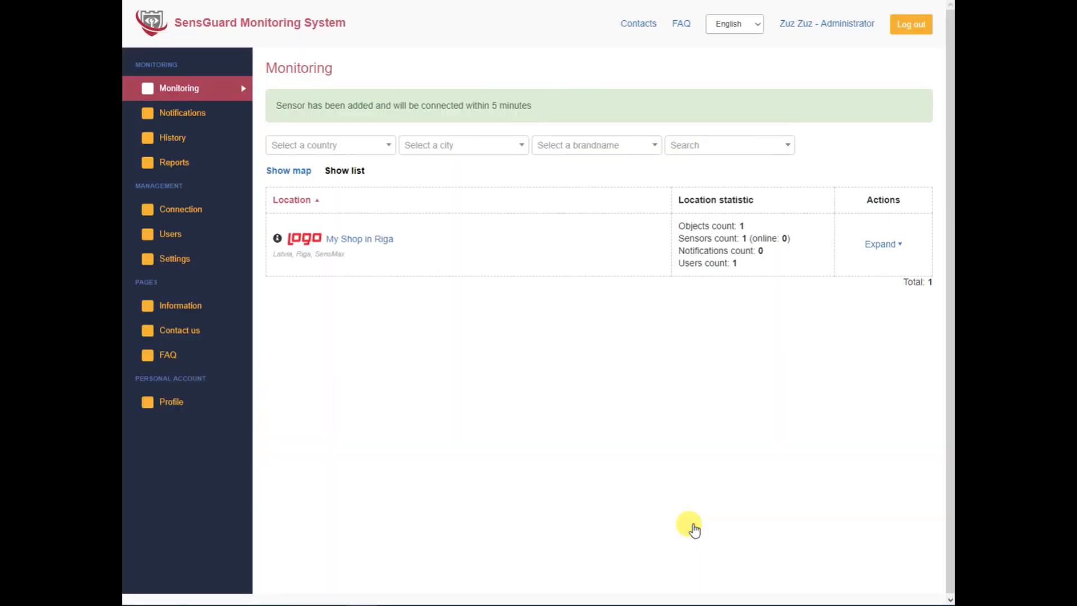
left_click(880, 244)
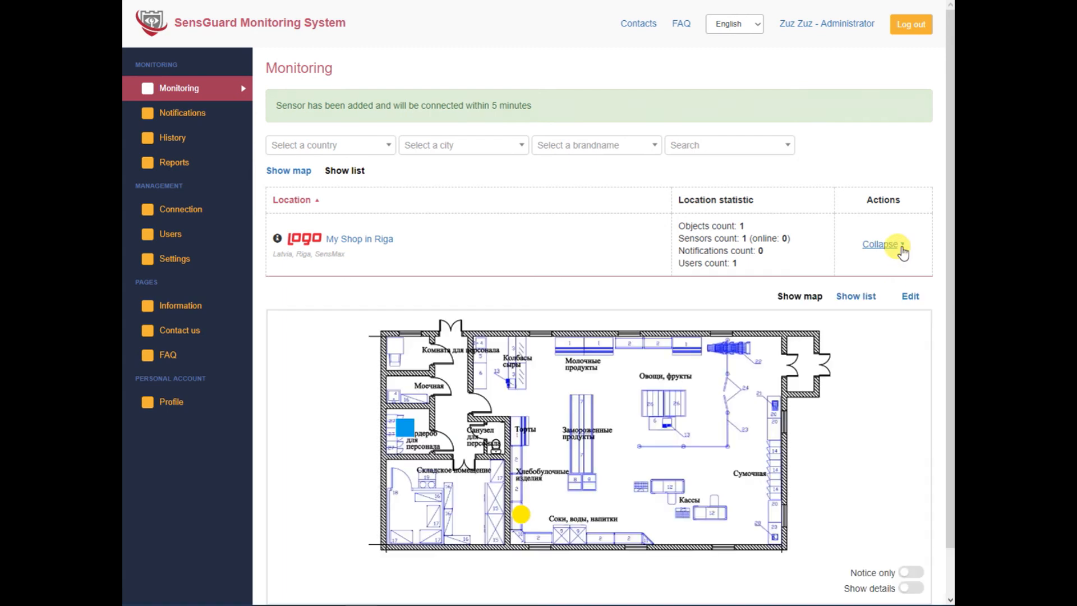